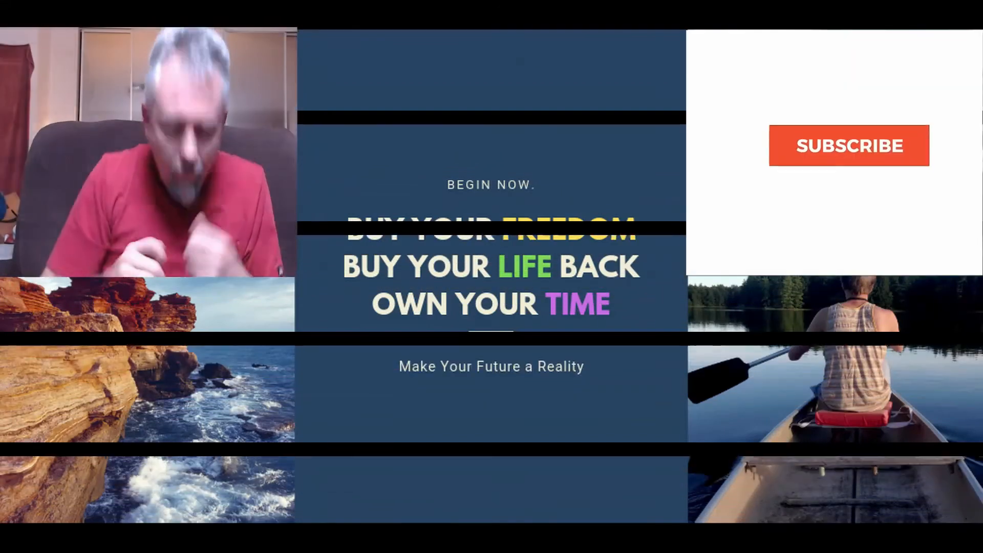
Bring the Portfolios vs. Market spreadsheet to the front in the browser
left_click(850, 146)
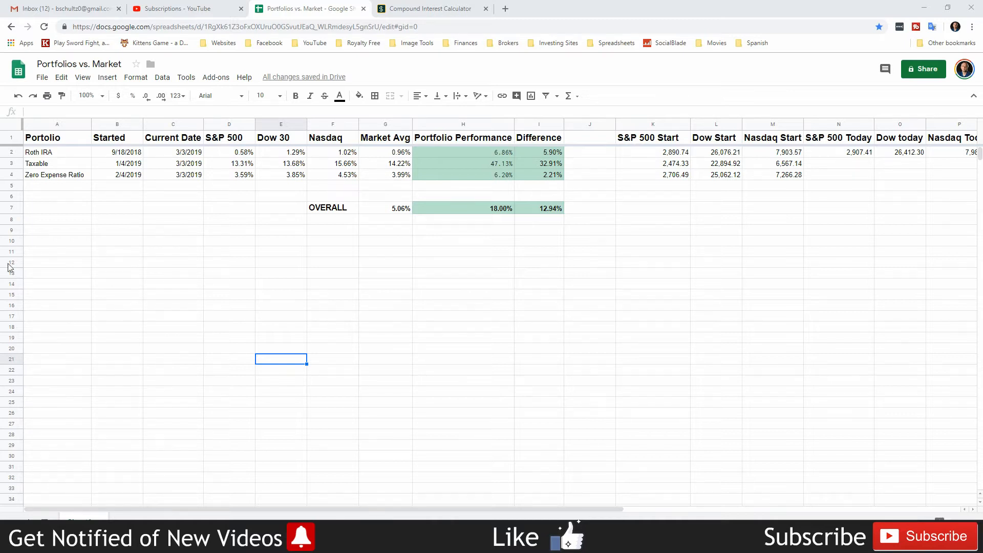
mouse_move(80, 295)
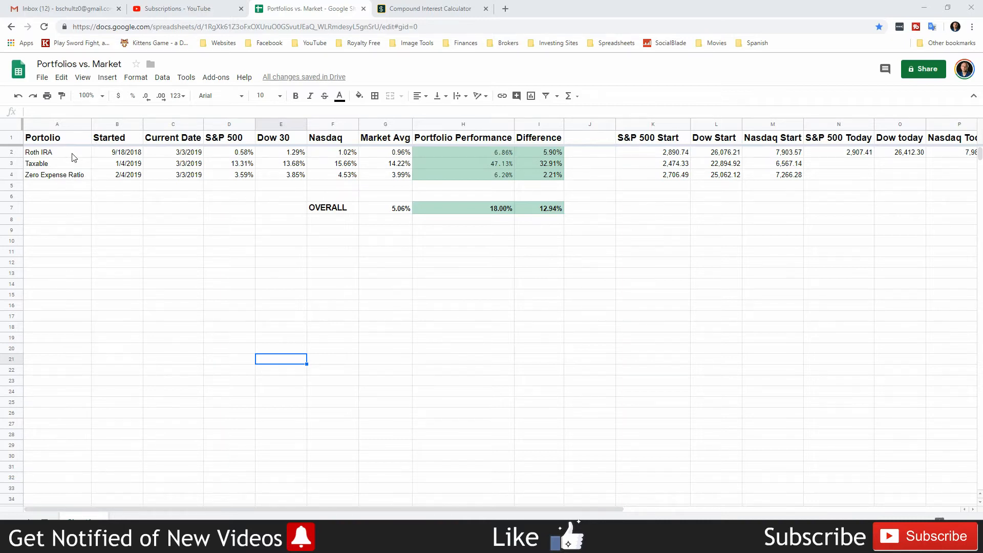
left_click(57, 164)
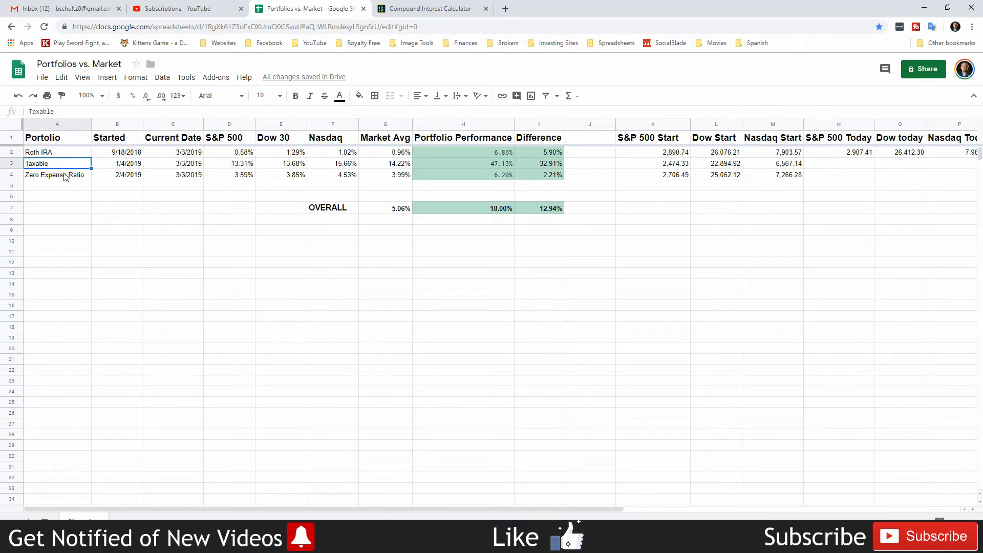
left_click(56, 174)
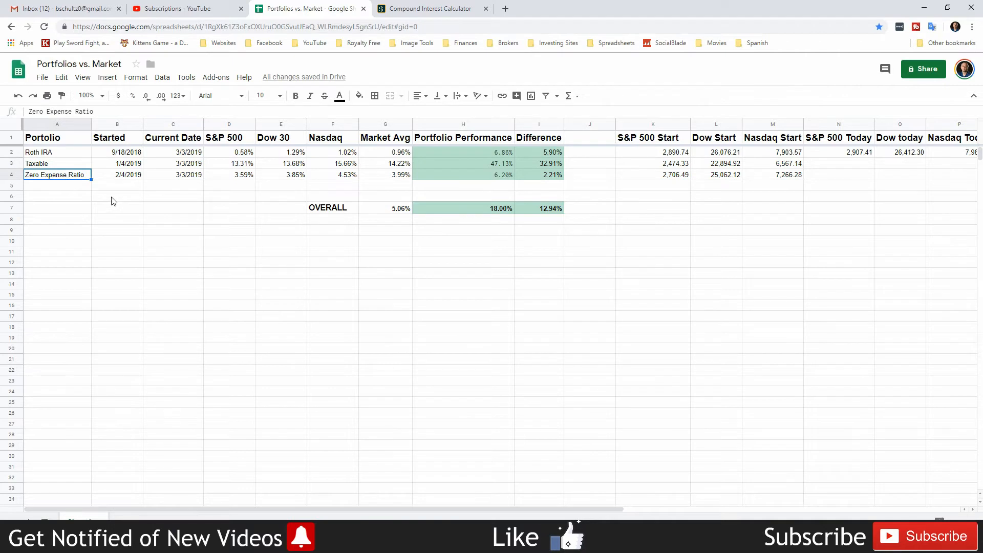
mouse_move(72, 180)
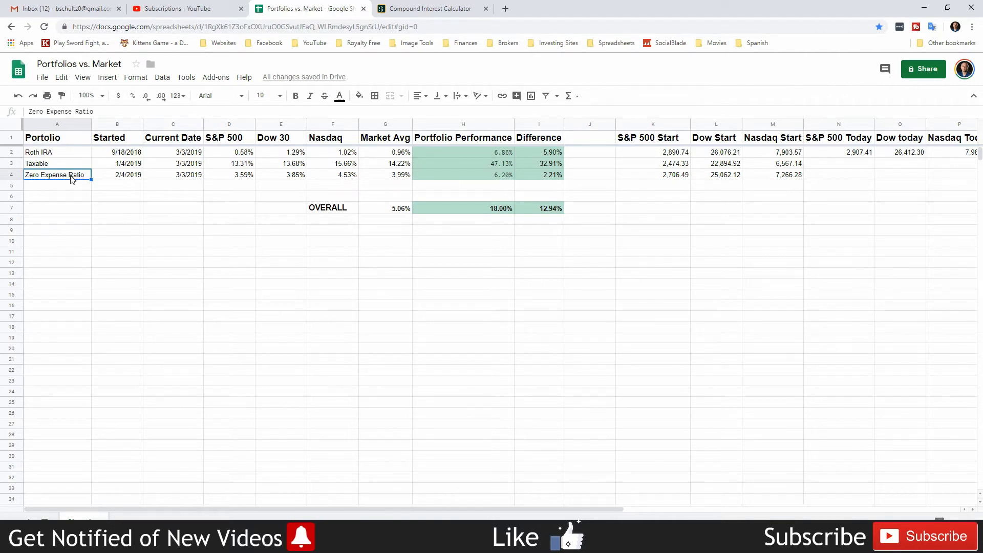
mouse_move(124, 230)
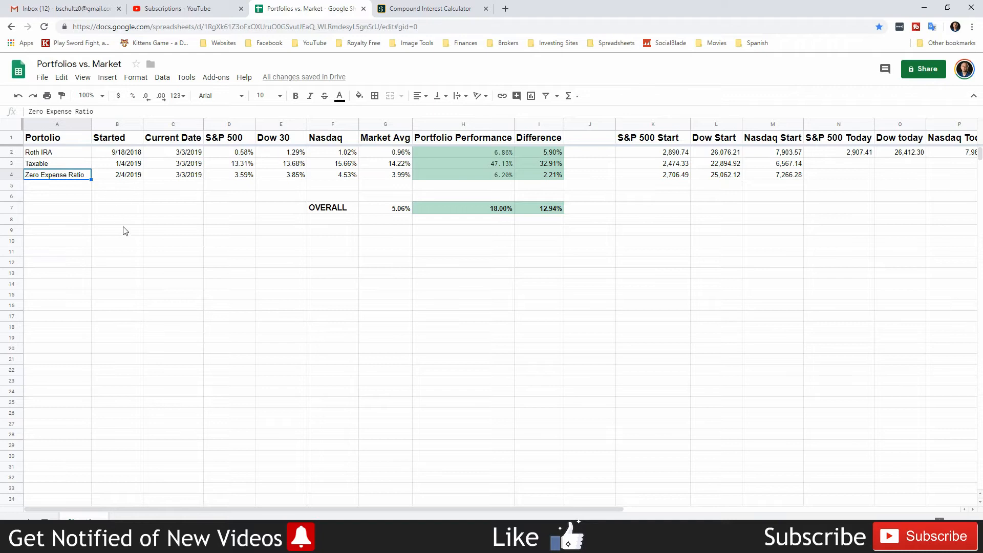
mouse_move(148, 214)
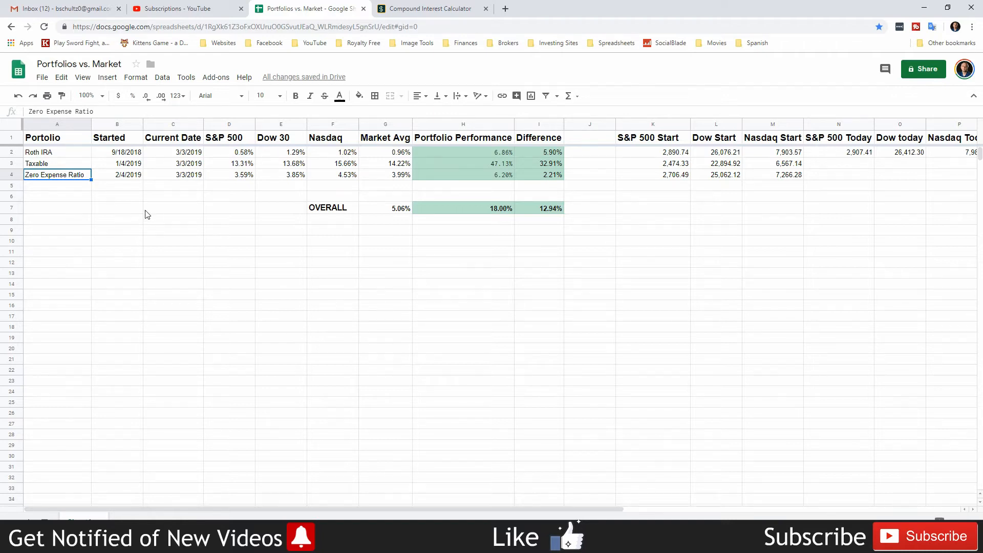
mouse_move(150, 207)
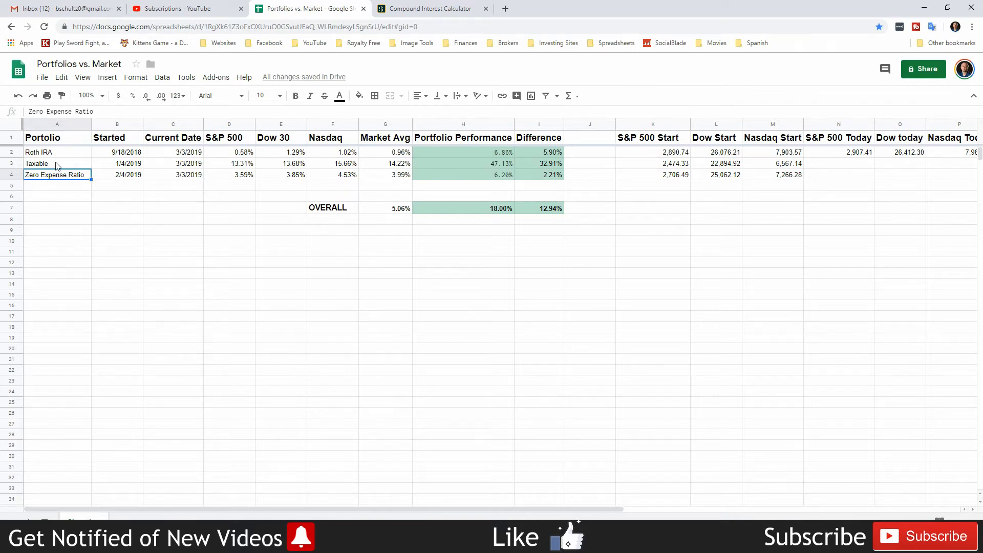
left_click(37, 164)
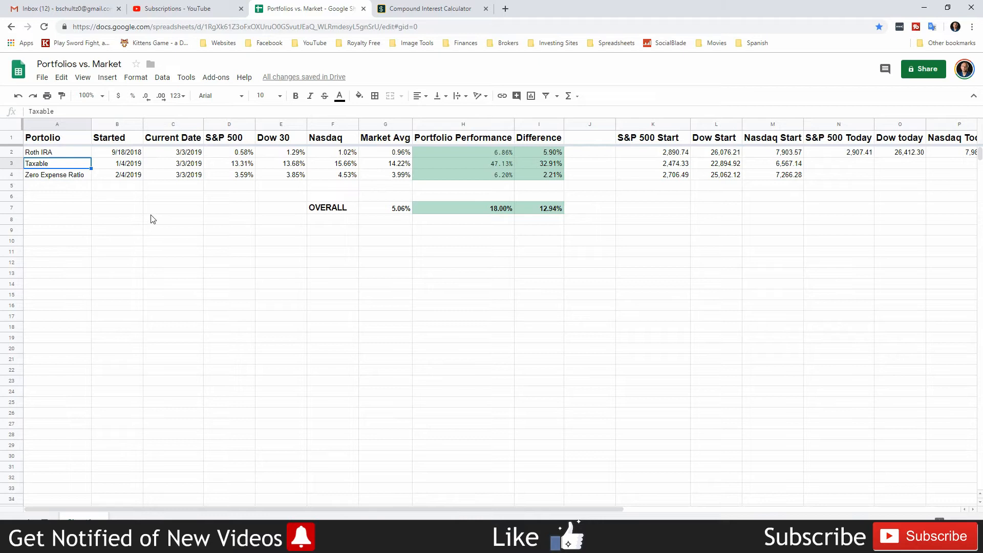
mouse_move(149, 214)
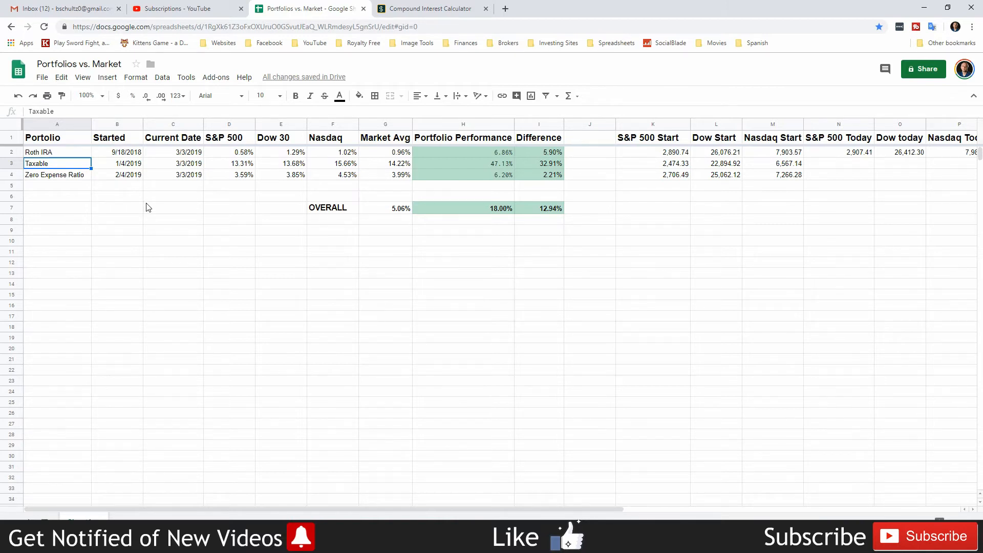
left_click(56, 151)
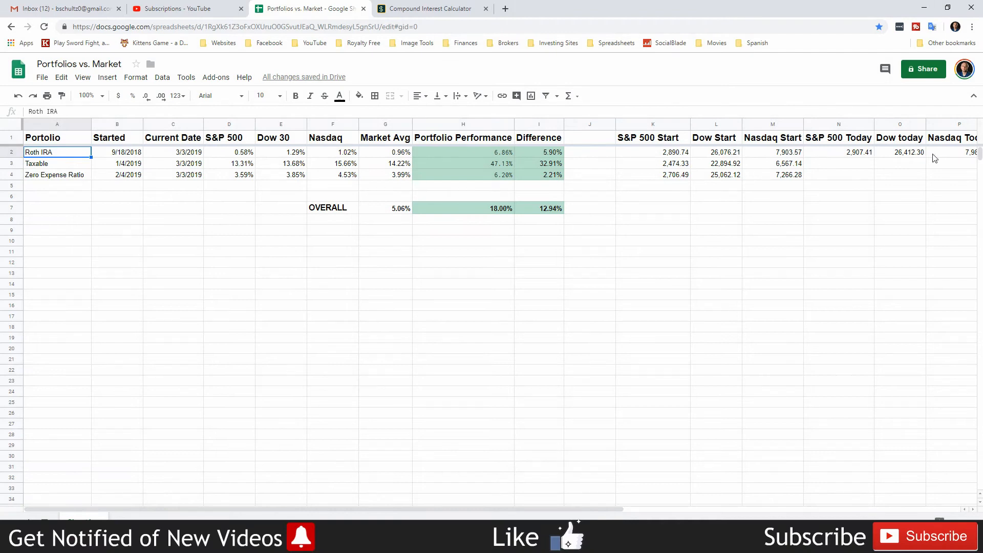
left_click(954, 151)
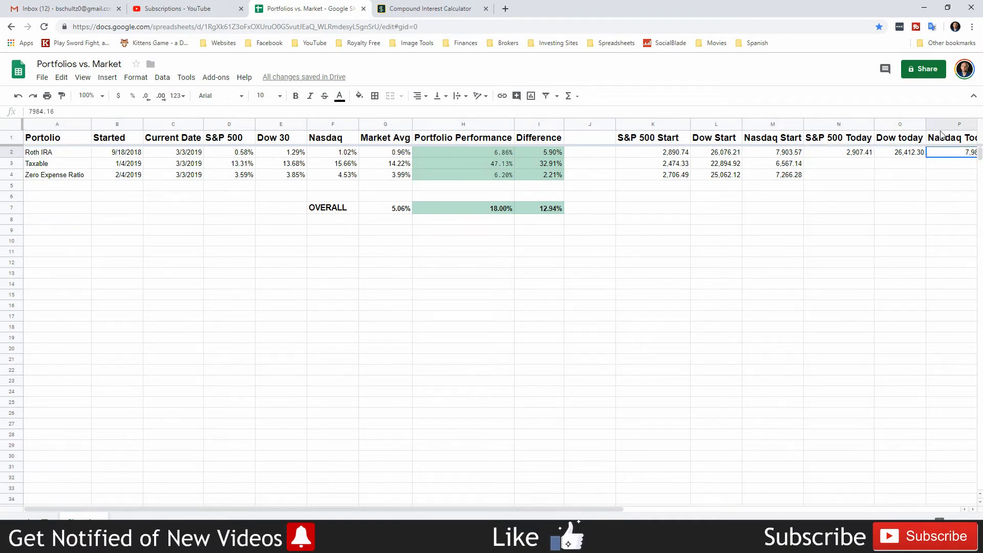
mouse_move(757, 164)
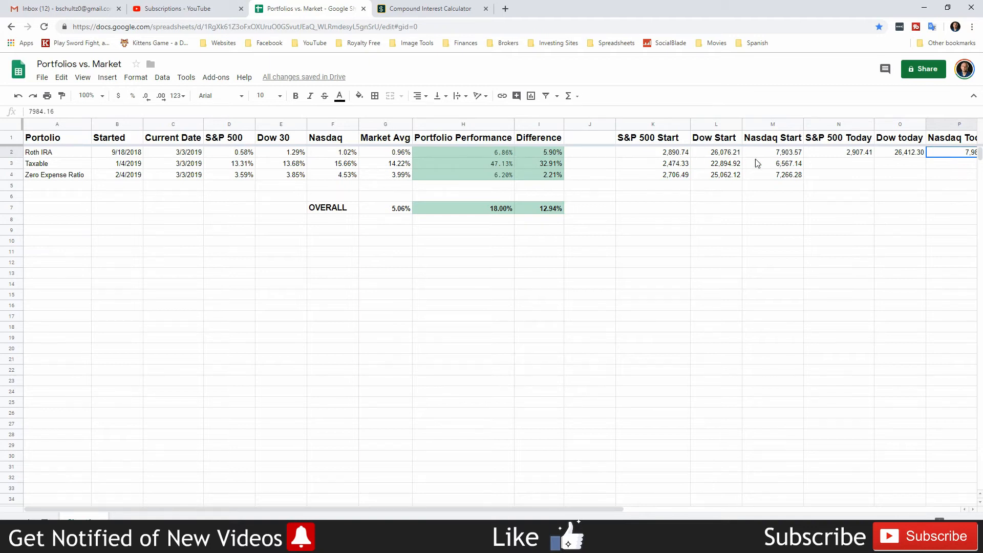
left_click(653, 151)
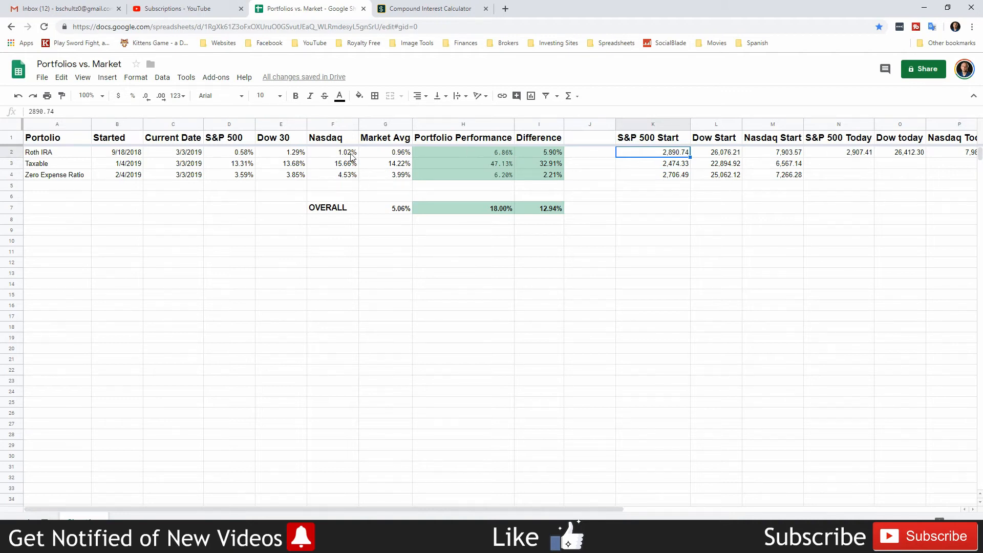
left_click(386, 151)
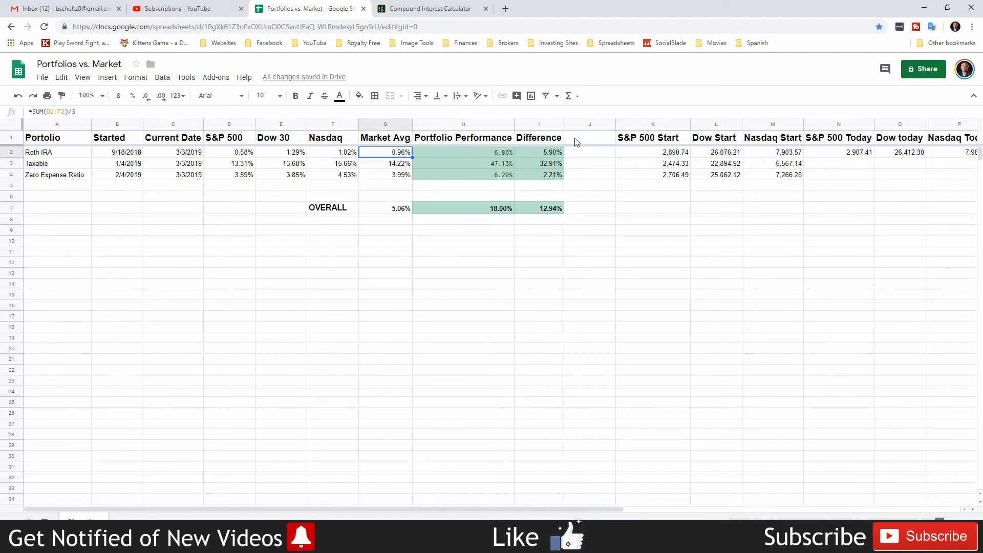
left_click(463, 152)
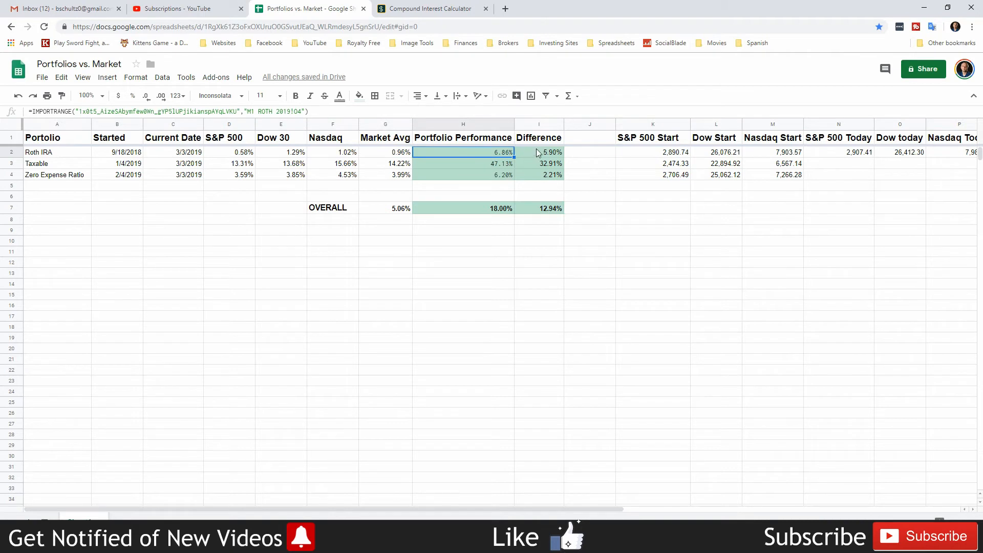
mouse_move(465, 154)
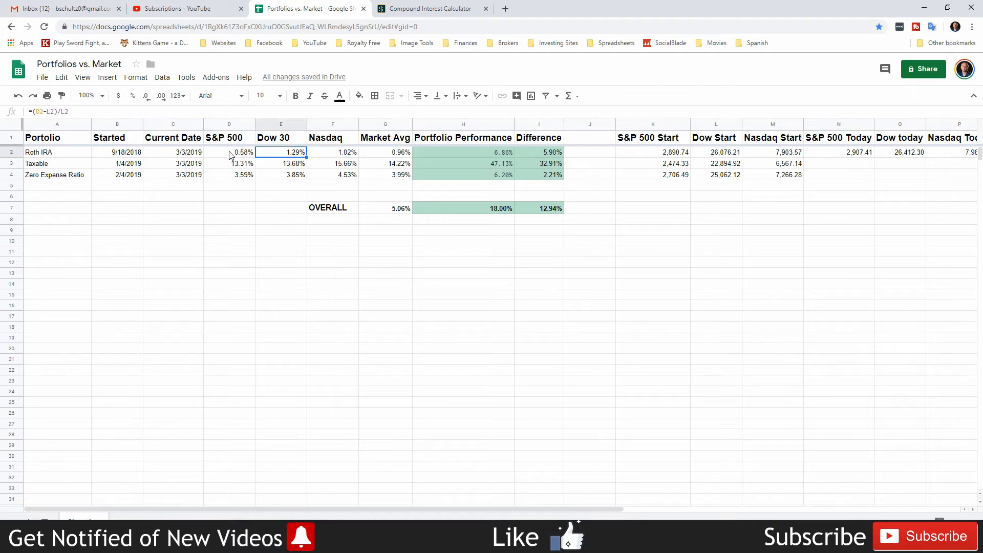
left_click(280, 164)
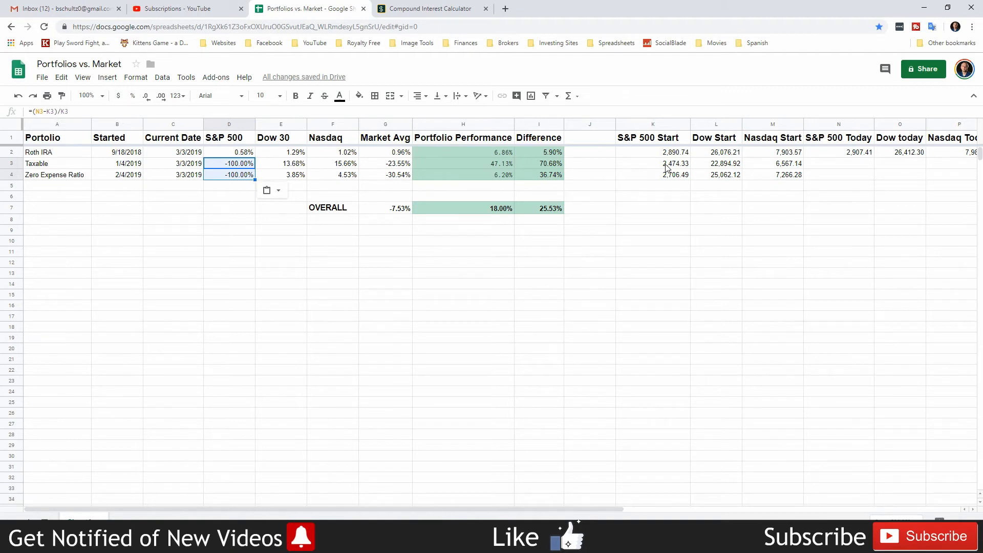
mouse_move(865, 159)
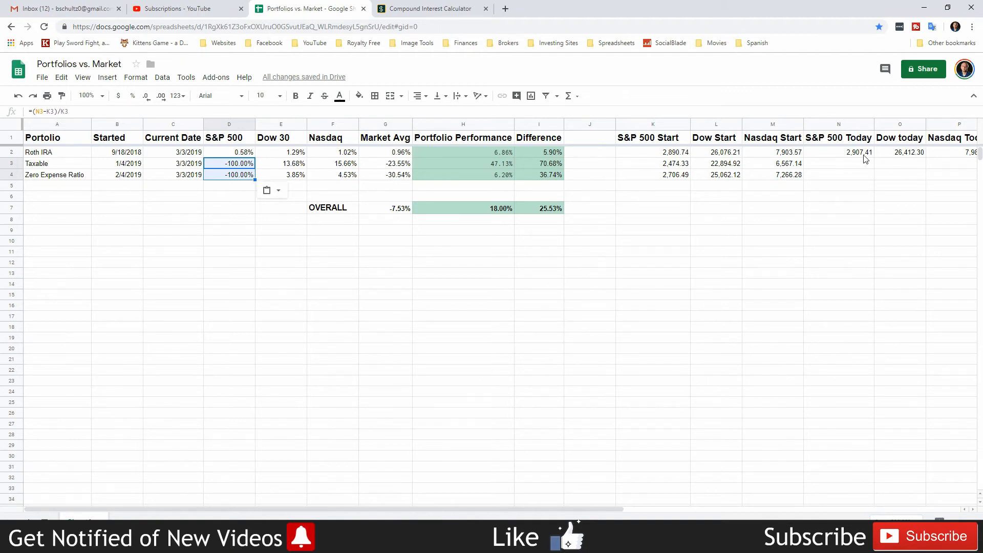
Review today's S&P 500 and Dow values and the Roth IRA and Taxable Dow 30 and Nasdaq return formulas
left_click(839, 151)
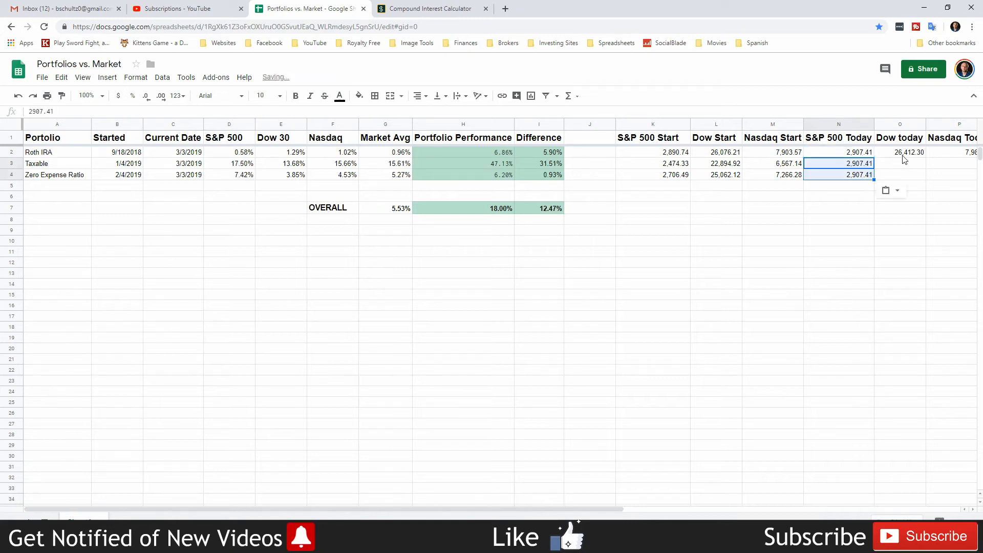
left_click(901, 164)
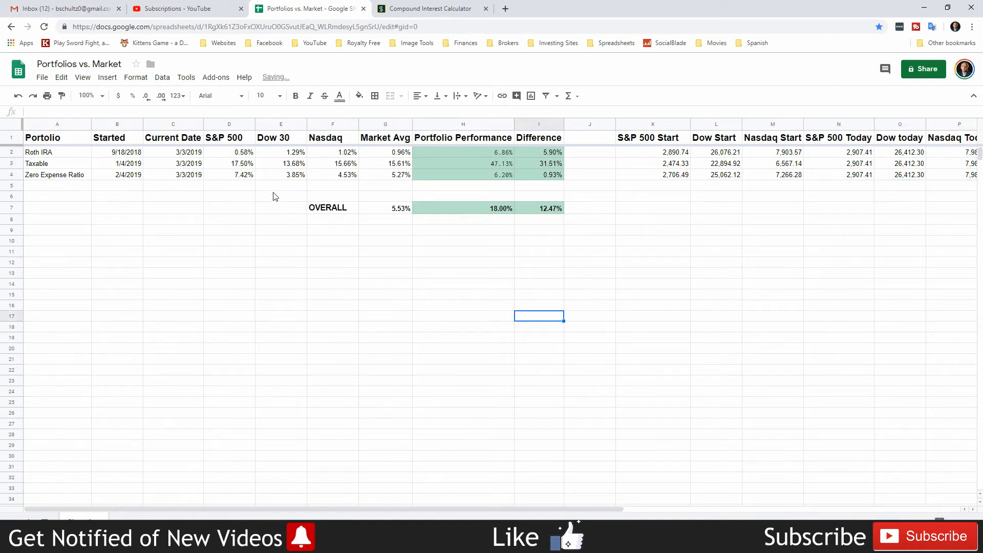
left_click(281, 152)
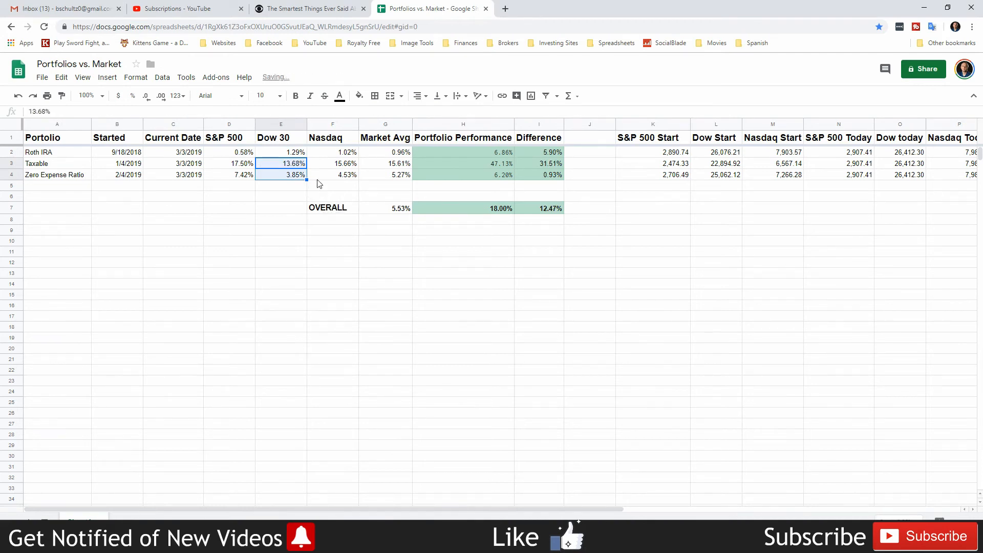
left_click(280, 152)
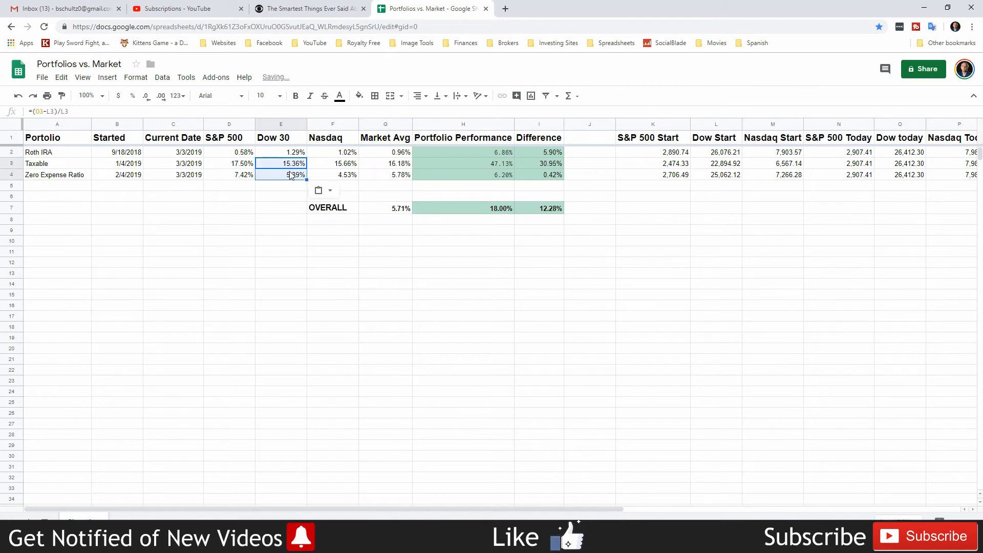
left_click(332, 152)
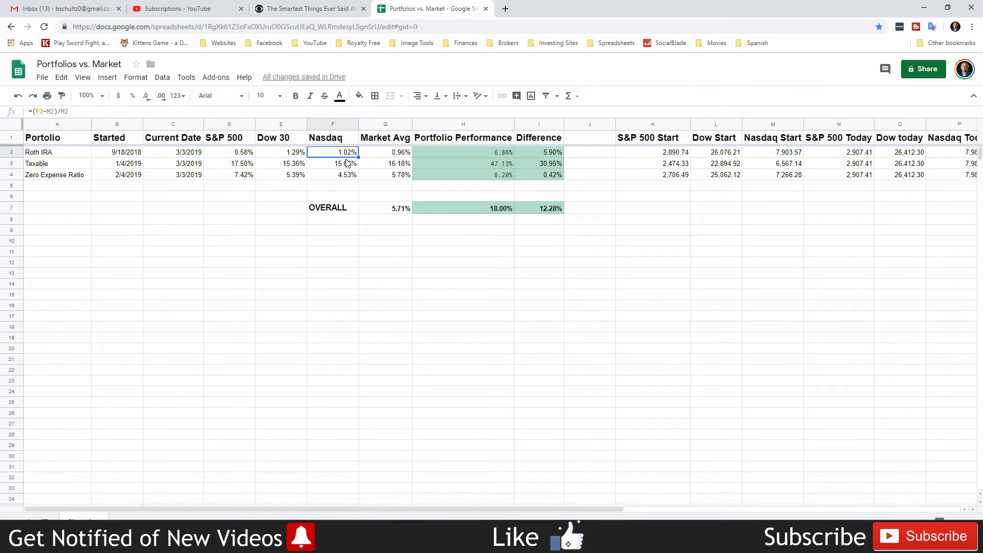
left_click(332, 164)
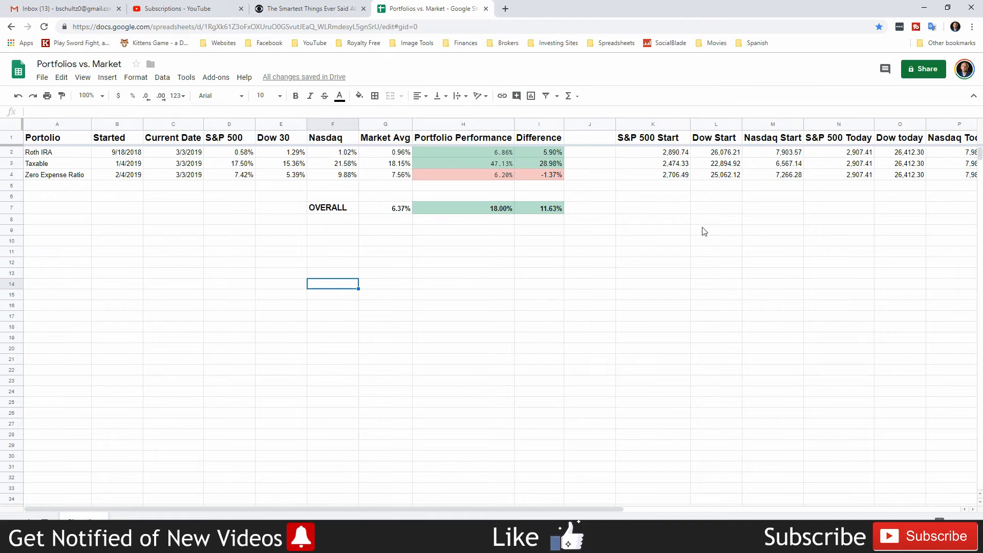
mouse_move(617, 224)
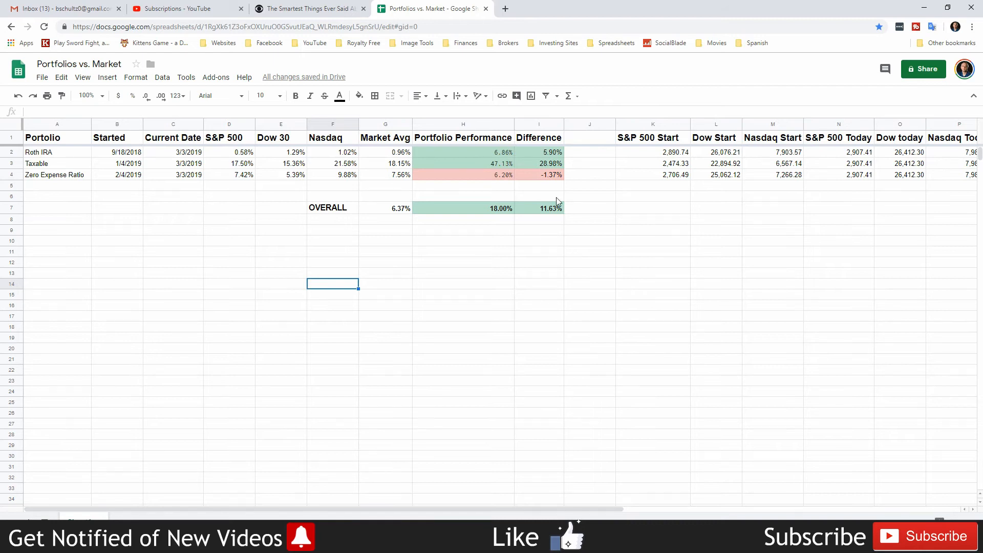
mouse_move(529, 246)
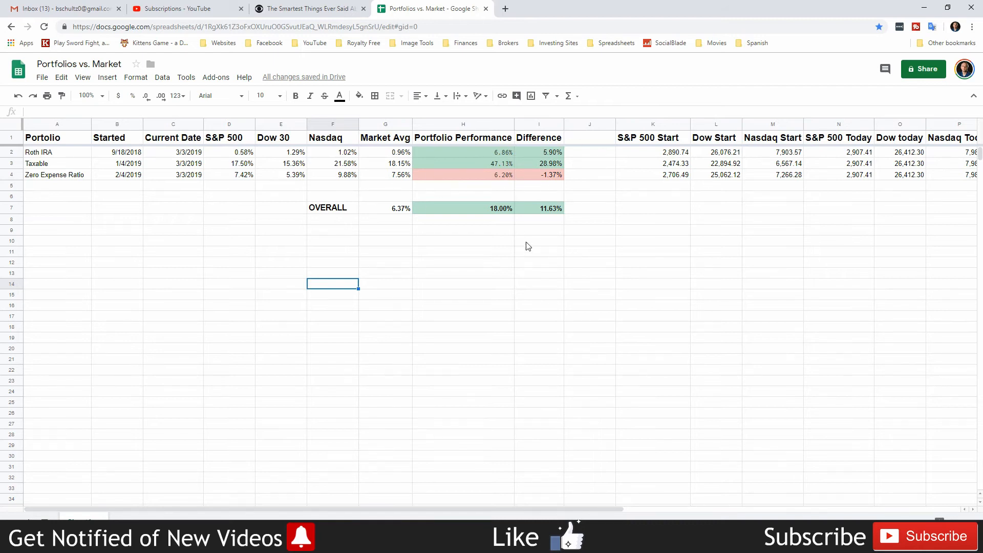
mouse_move(551, 214)
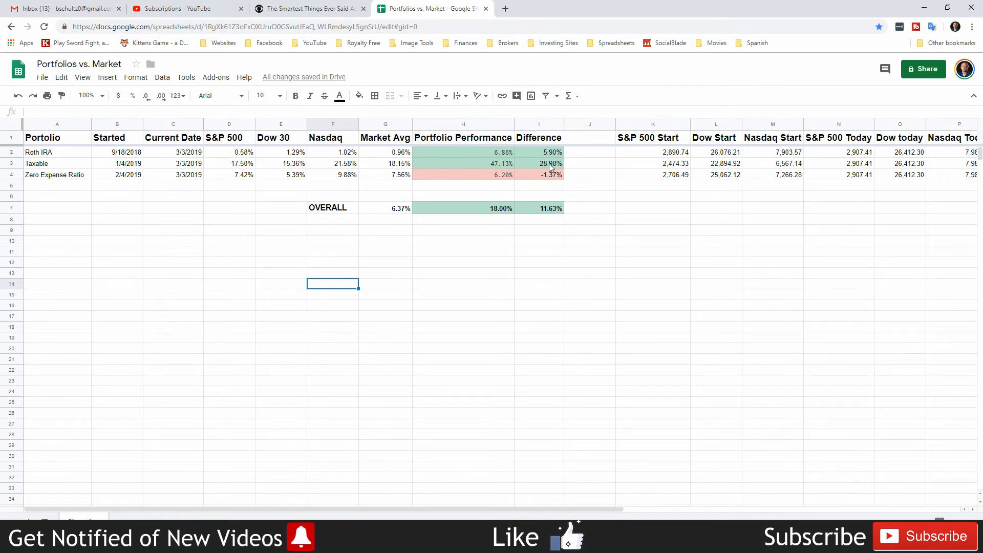
Walk through the Roth IRA row: imported performance, Dow 30 return, market average and difference formulas, then the Taxable difference
left_click(538, 164)
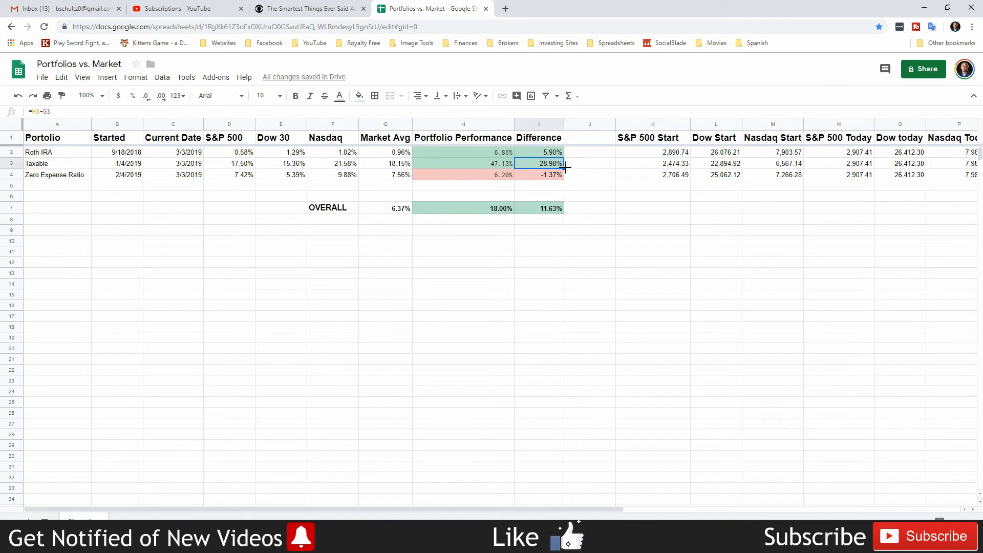
left_click(56, 152)
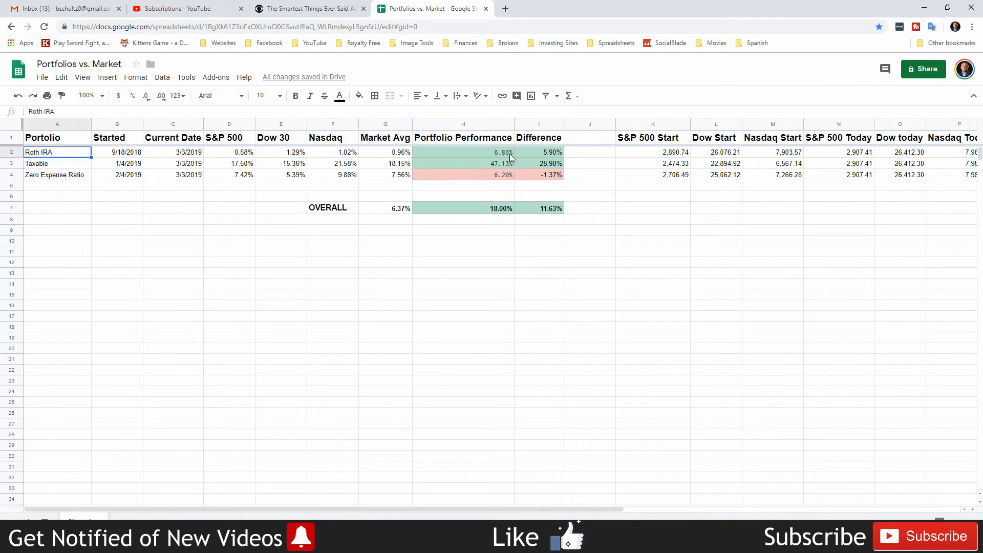
left_click(463, 151)
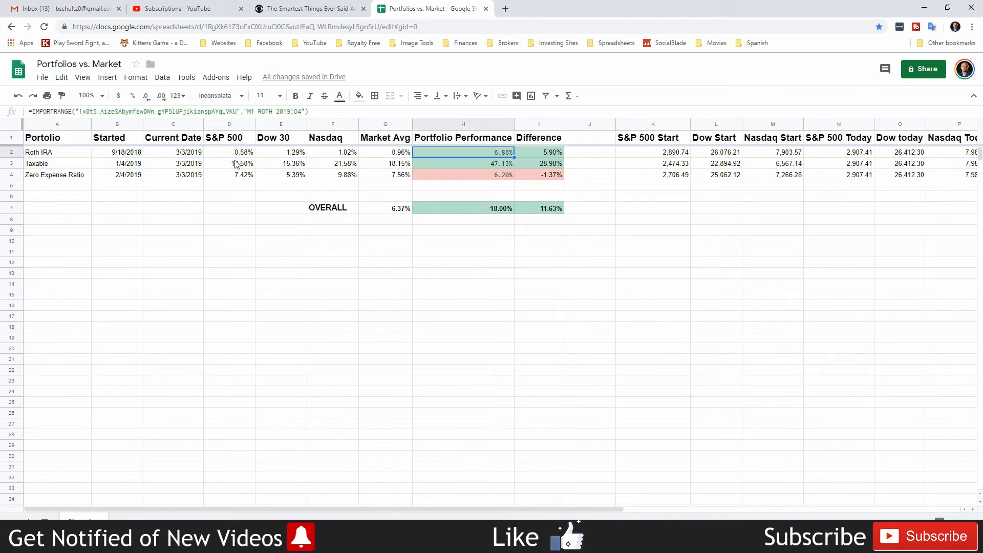
left_click(280, 152)
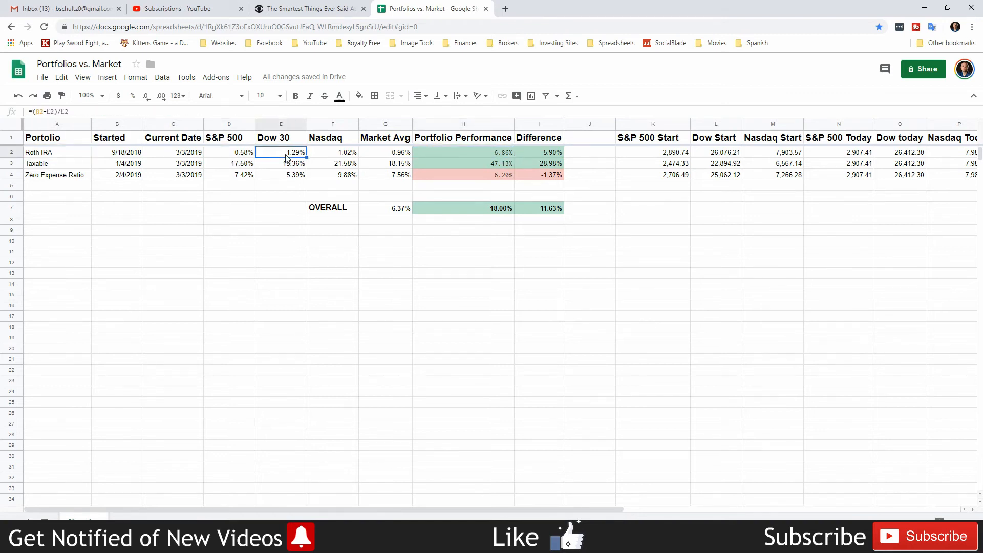
left_click(332, 152)
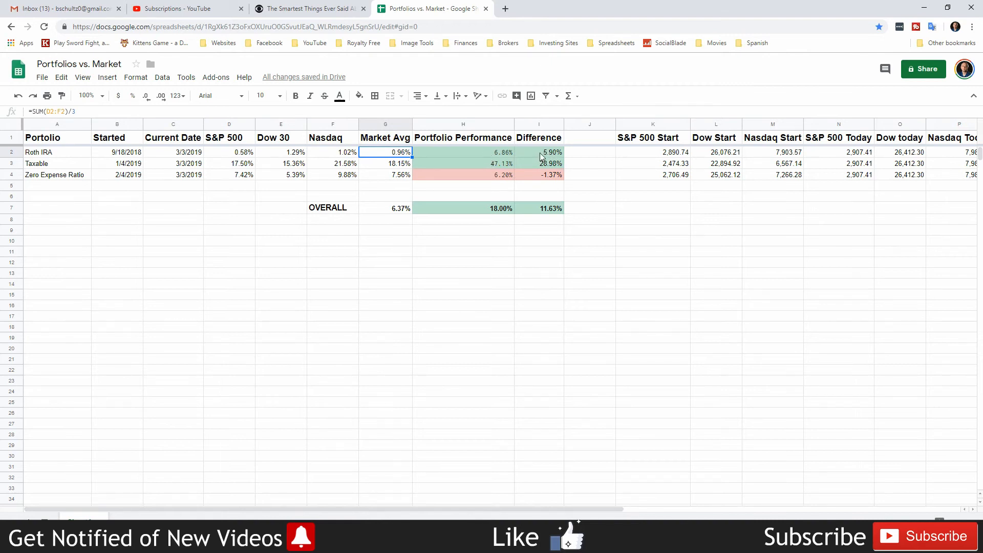
left_click(538, 151)
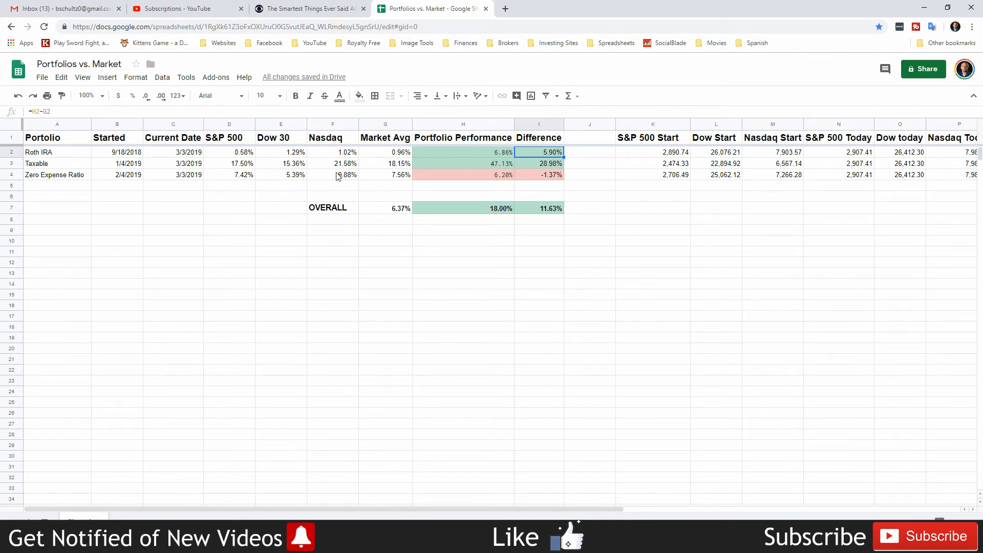
mouse_move(538, 169)
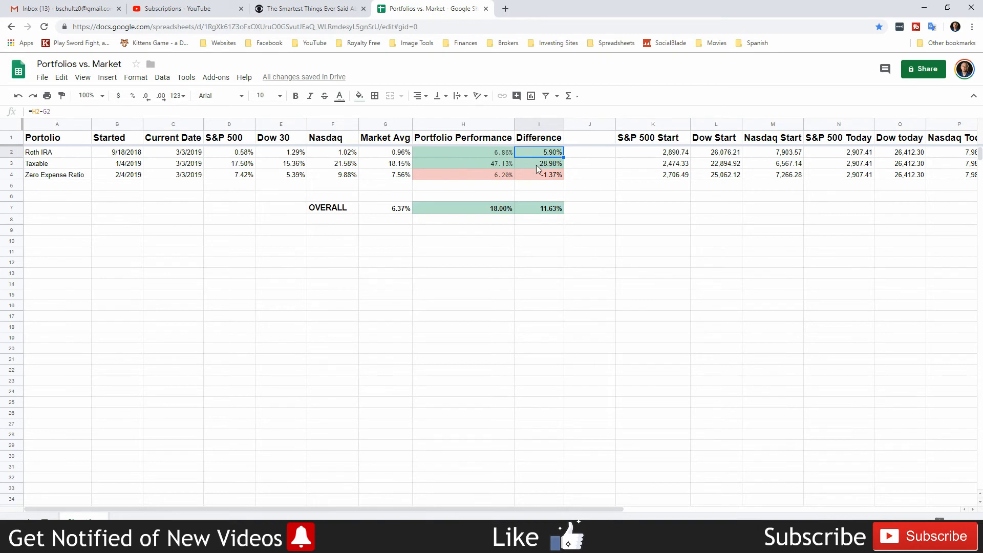
left_click(538, 163)
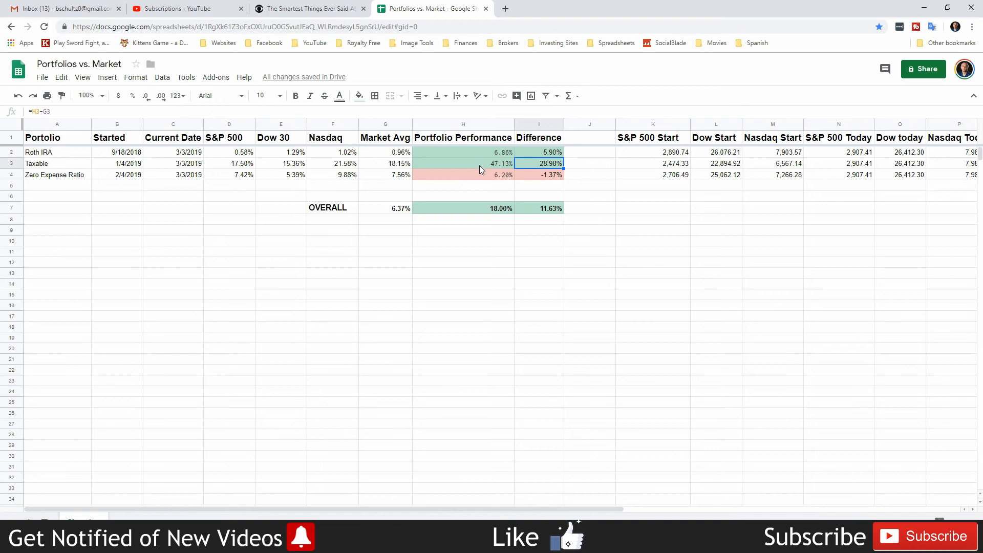
mouse_move(558, 168)
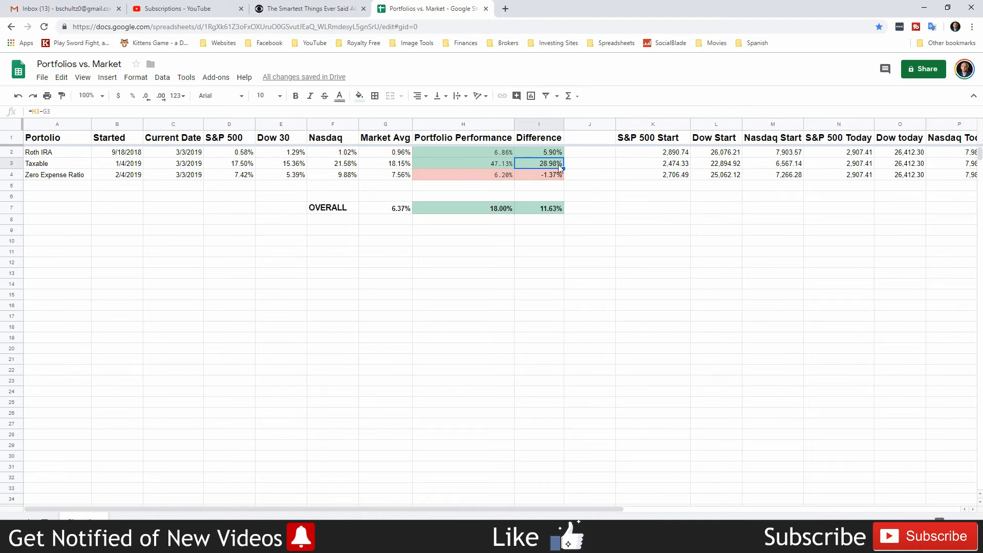
mouse_move(482, 169)
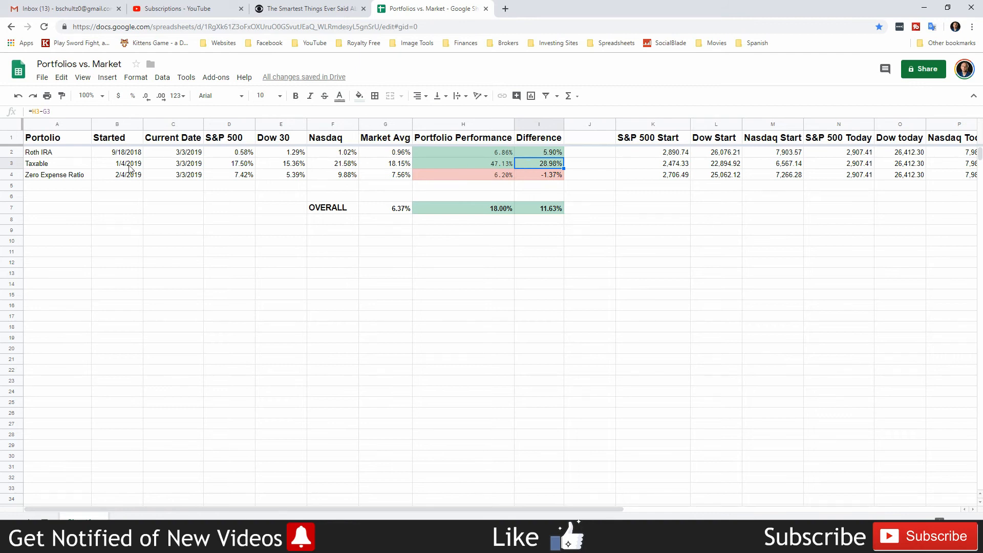
mouse_move(375, 168)
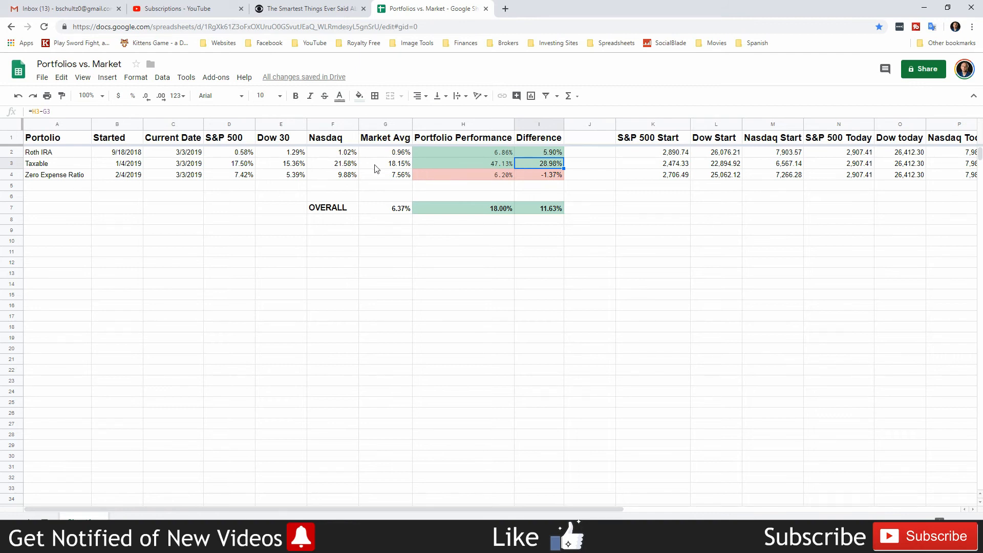
mouse_move(437, 175)
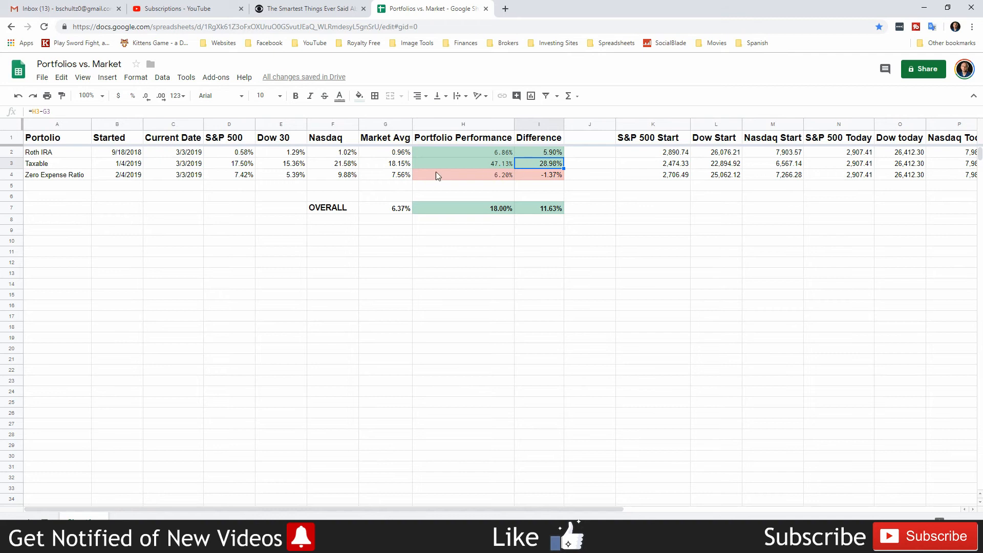
Review the Zero Expense Ratio row: S&P 500 return, market average, imported performance and its negative difference
left_click(56, 174)
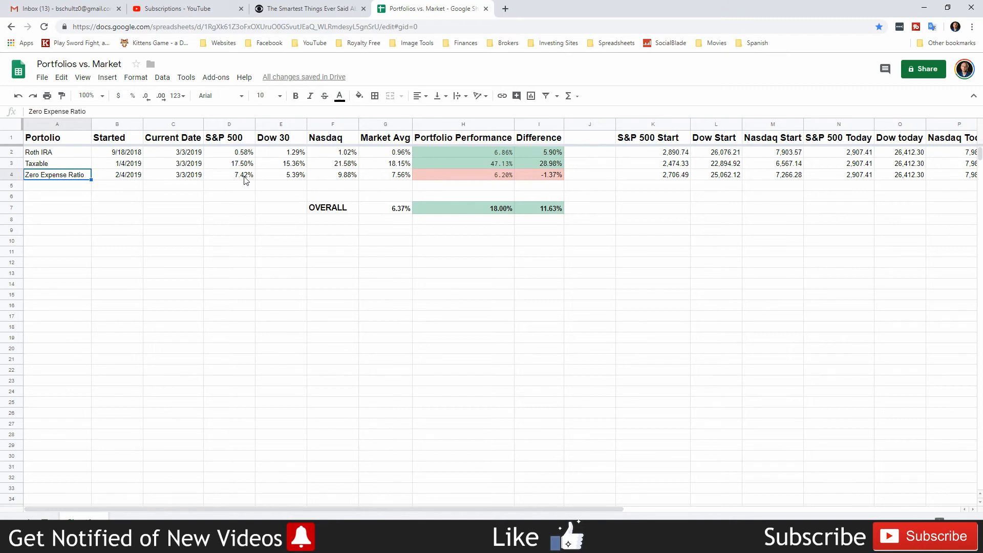
left_click(228, 174)
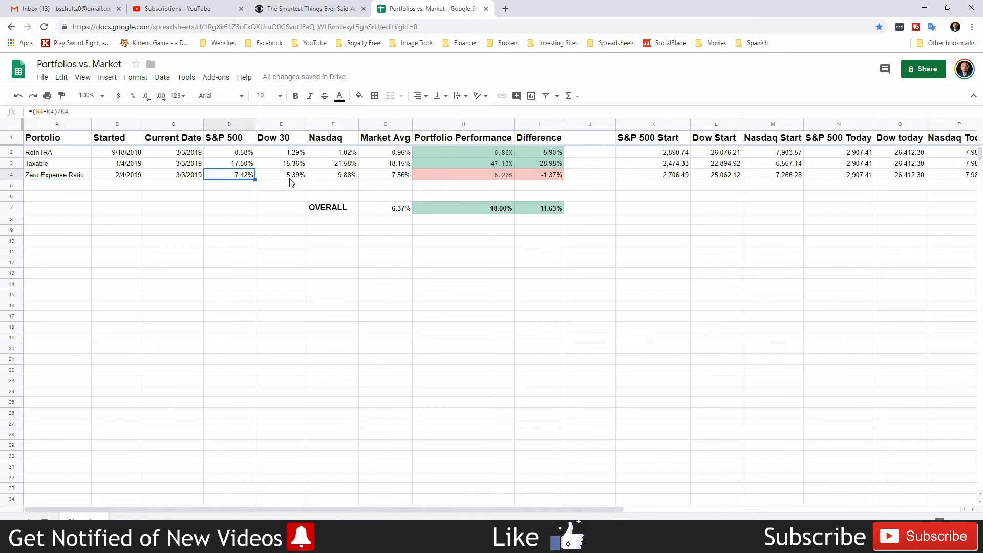
left_click(386, 175)
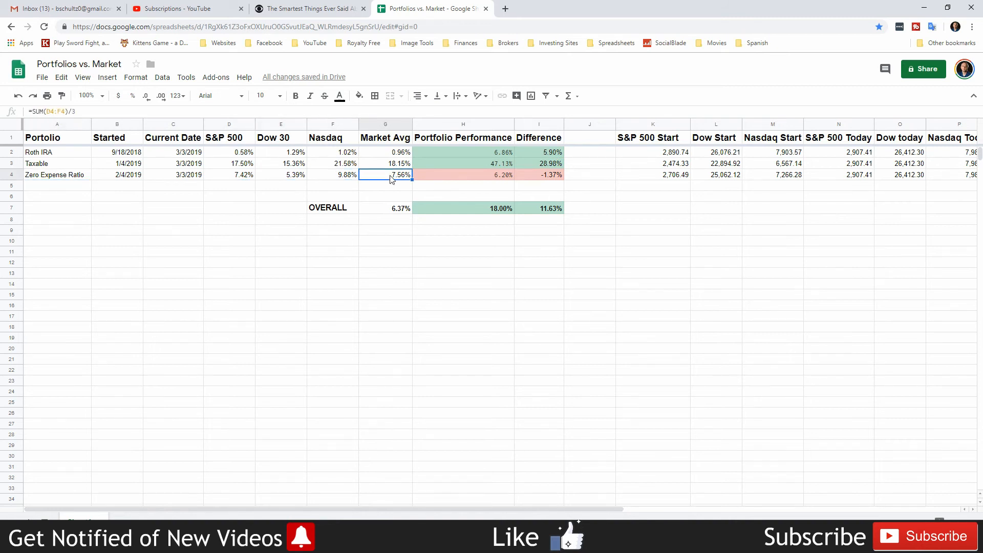
left_click(463, 174)
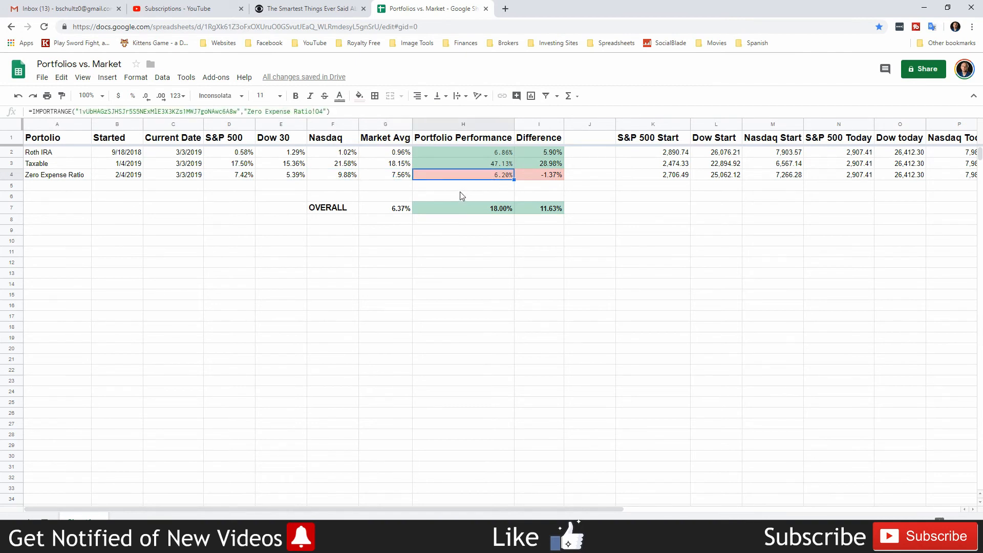
mouse_move(387, 183)
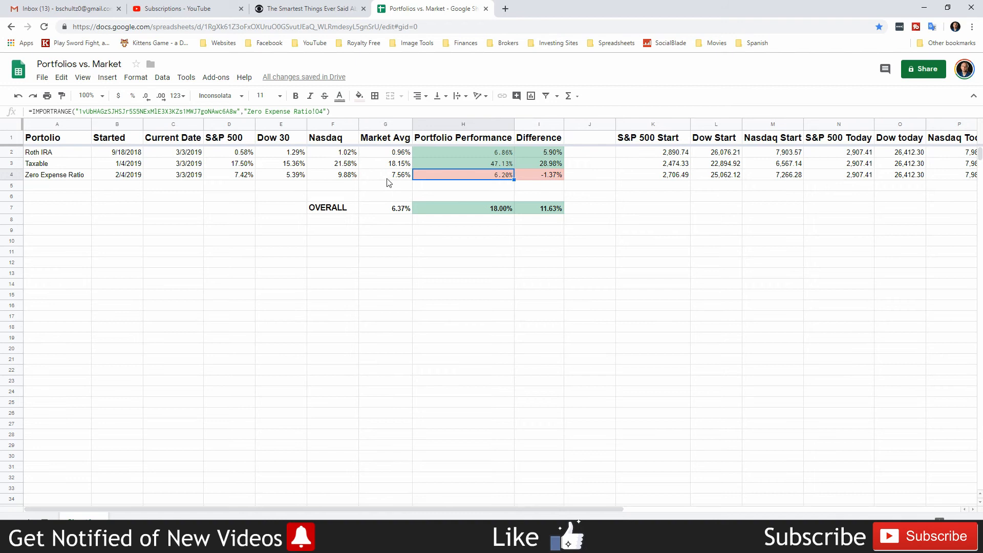
left_click(385, 174)
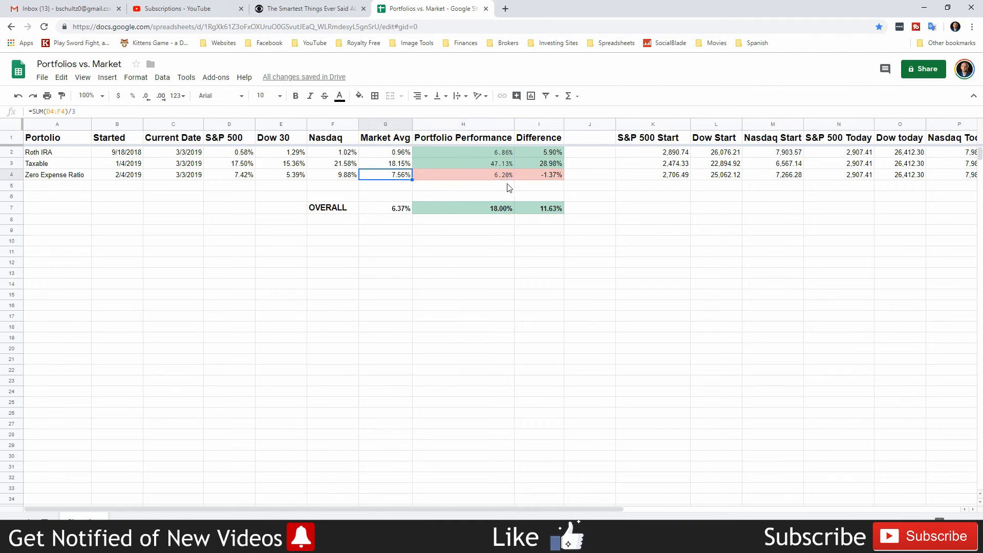
left_click(537, 175)
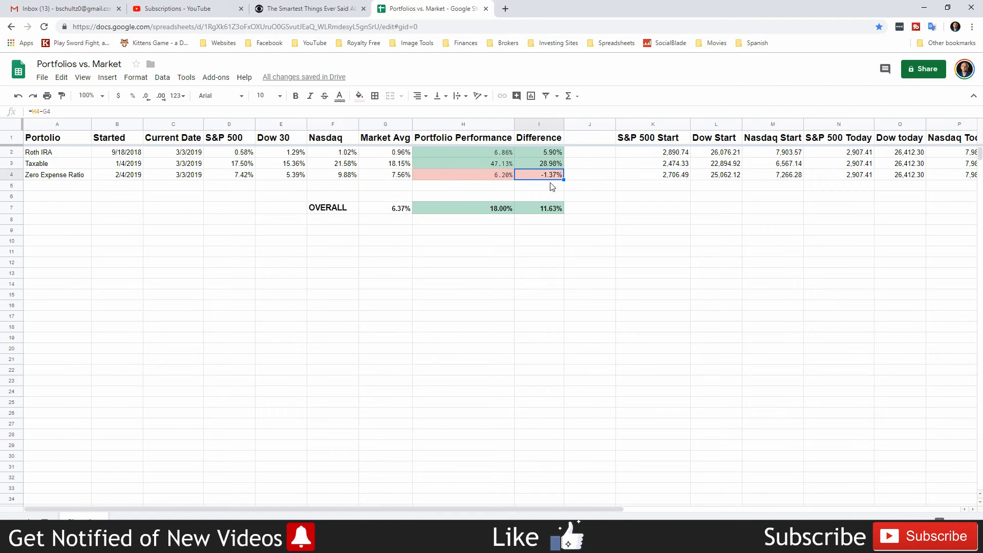
mouse_move(560, 191)
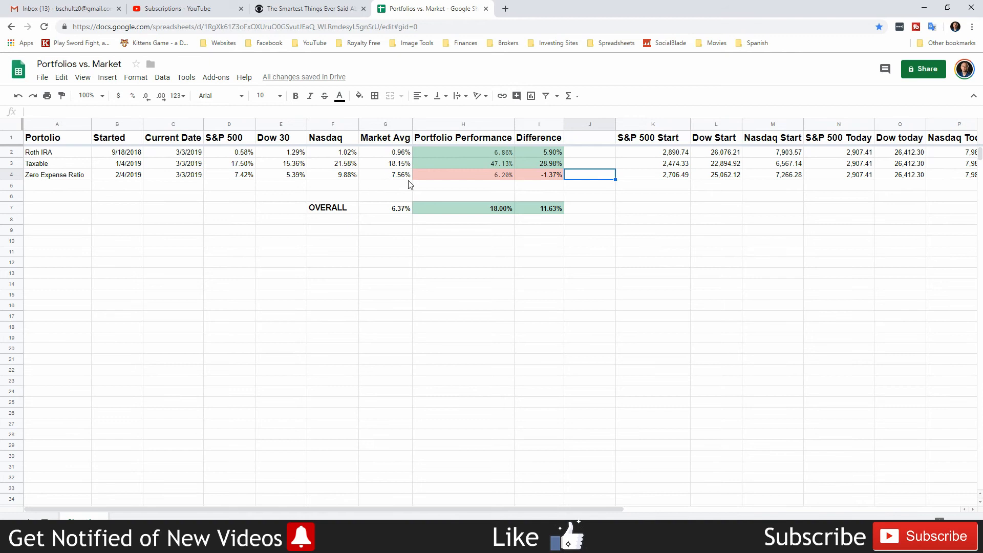
mouse_move(409, 185)
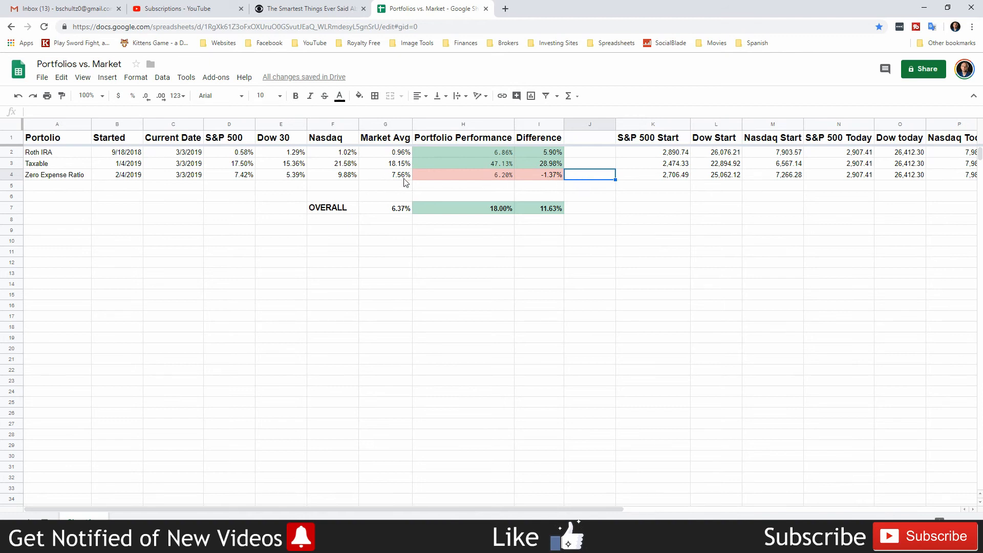
mouse_move(158, 180)
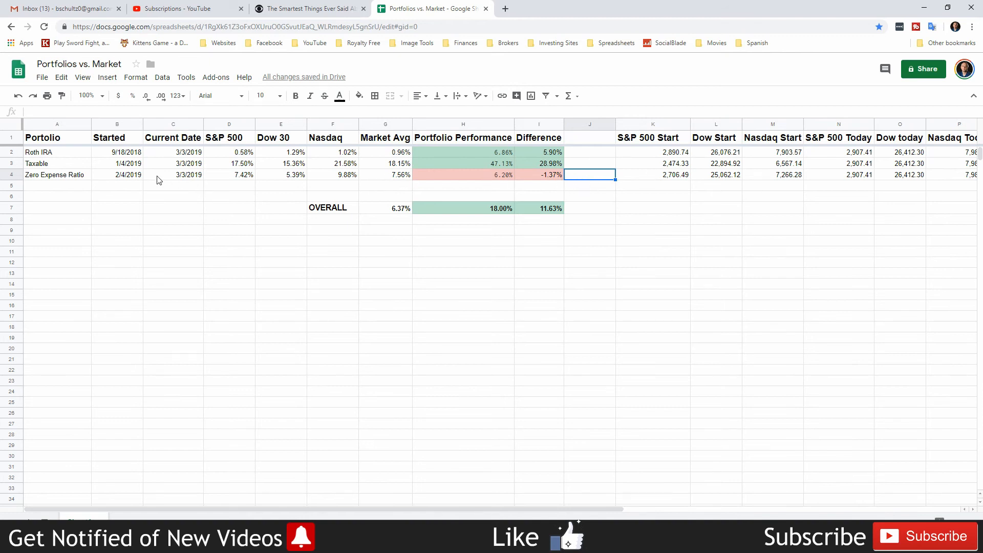
Move the Taxable 28.98% difference out of its row so the overall difference recalculates to 2.95%
left_click(116, 175)
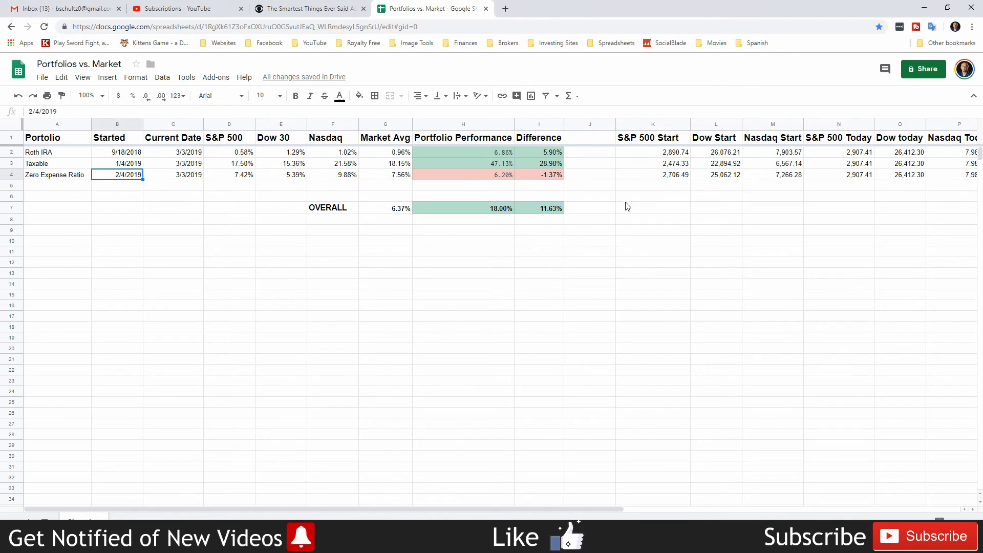
left_click(652, 197)
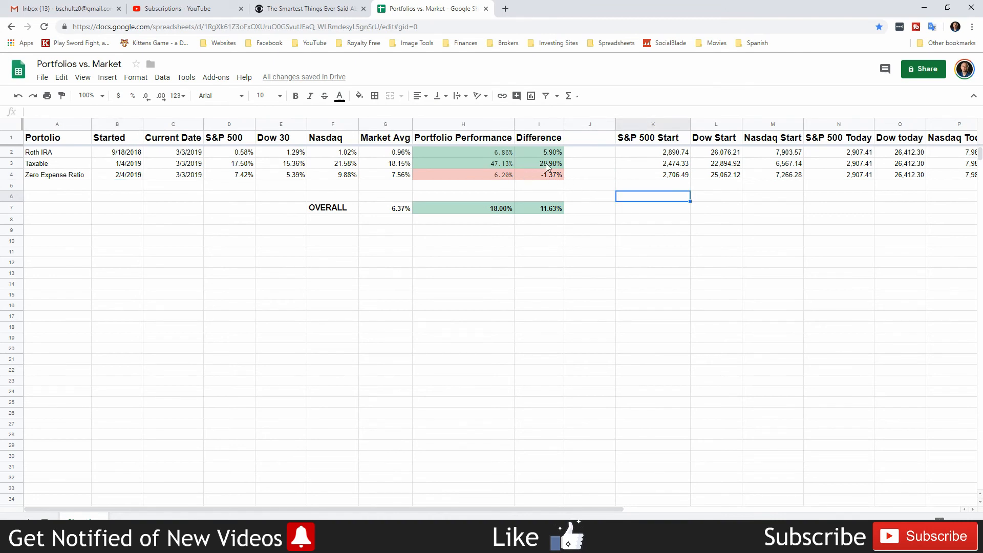
left_click(538, 164)
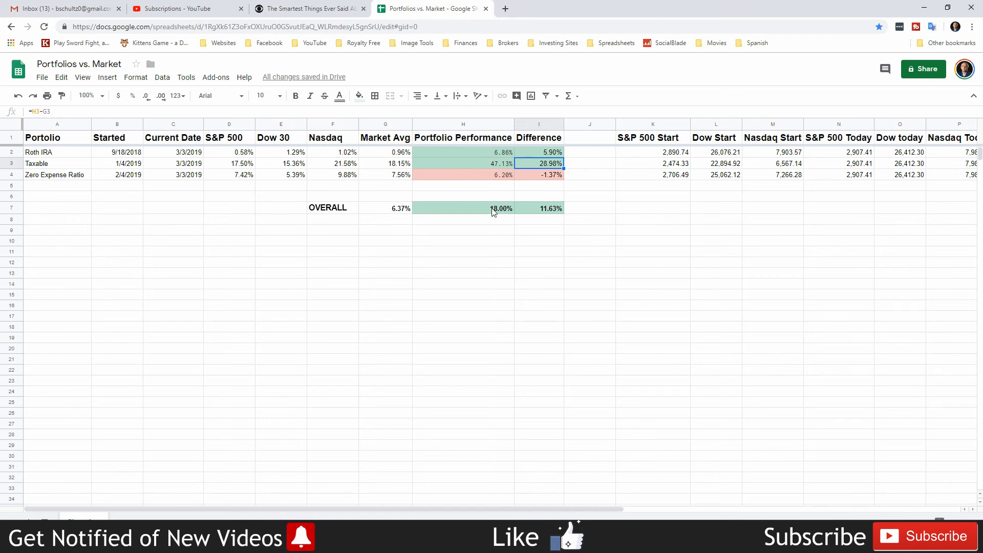
left_click(539, 207)
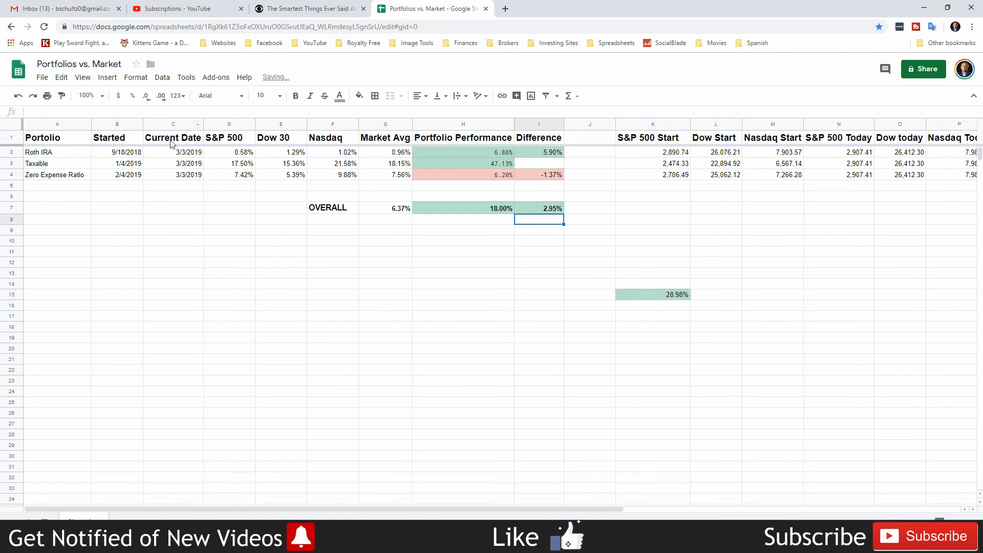
Set the Taxable difference to 0 and re-enter the overall SUM formula, dropping the overall difference to 1.97%
left_click(463, 164)
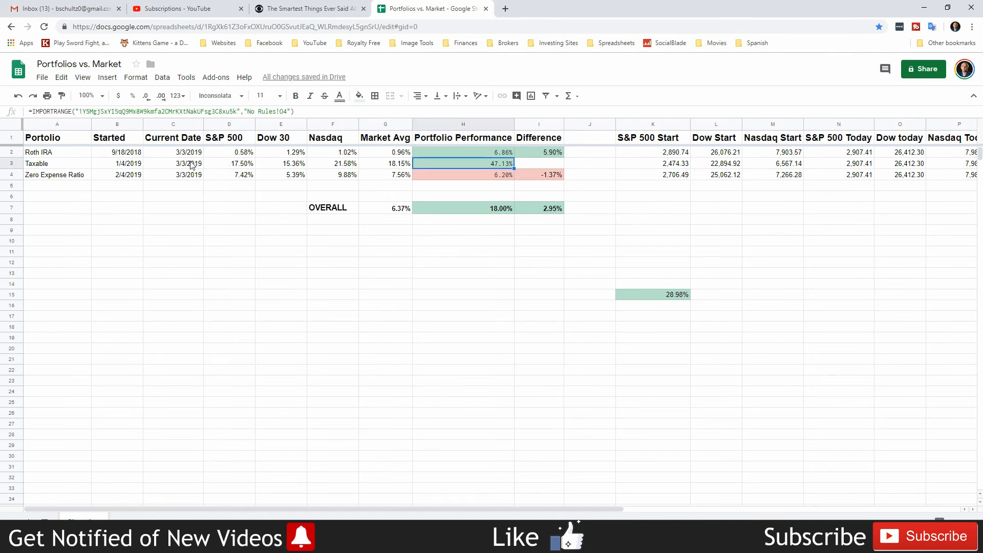
left_click(57, 163)
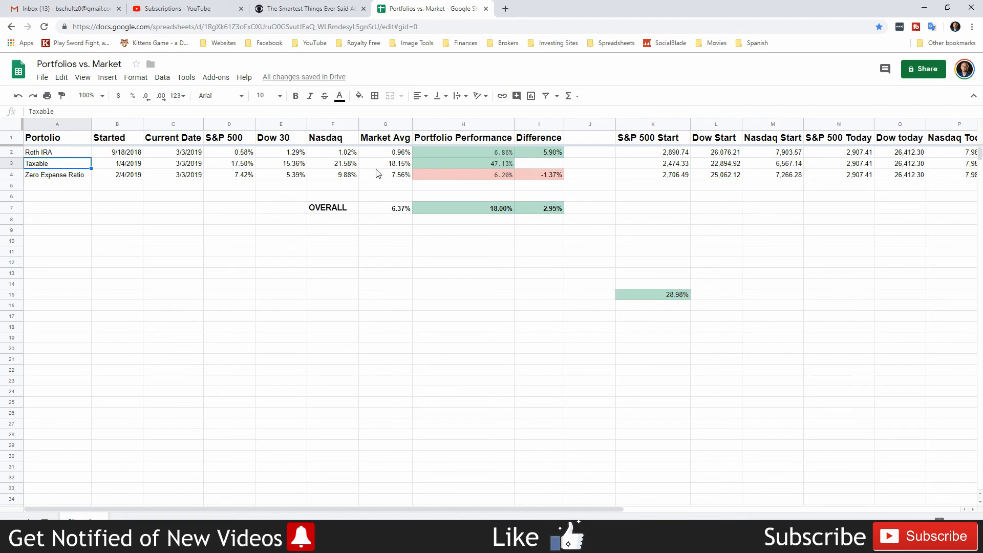
mouse_move(558, 149)
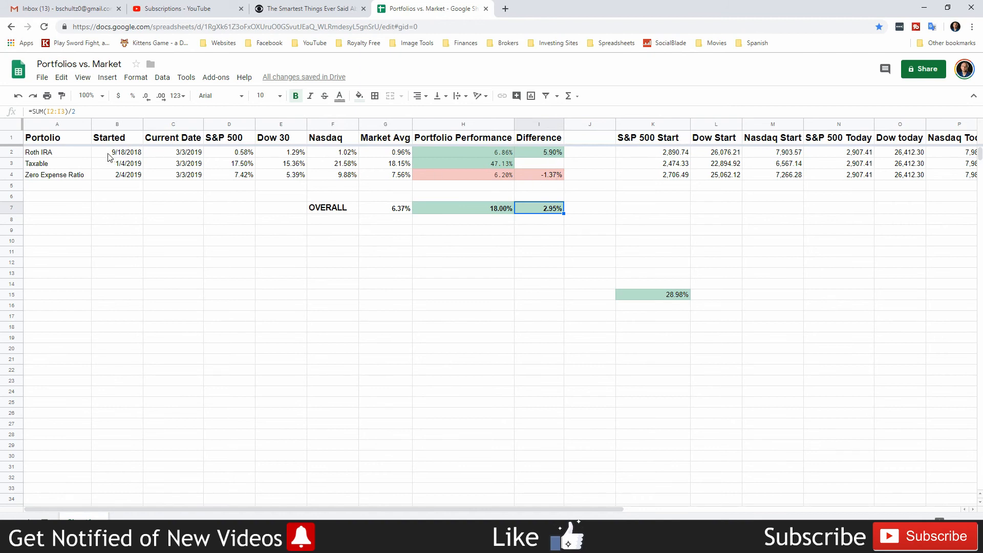
left_click(54, 174)
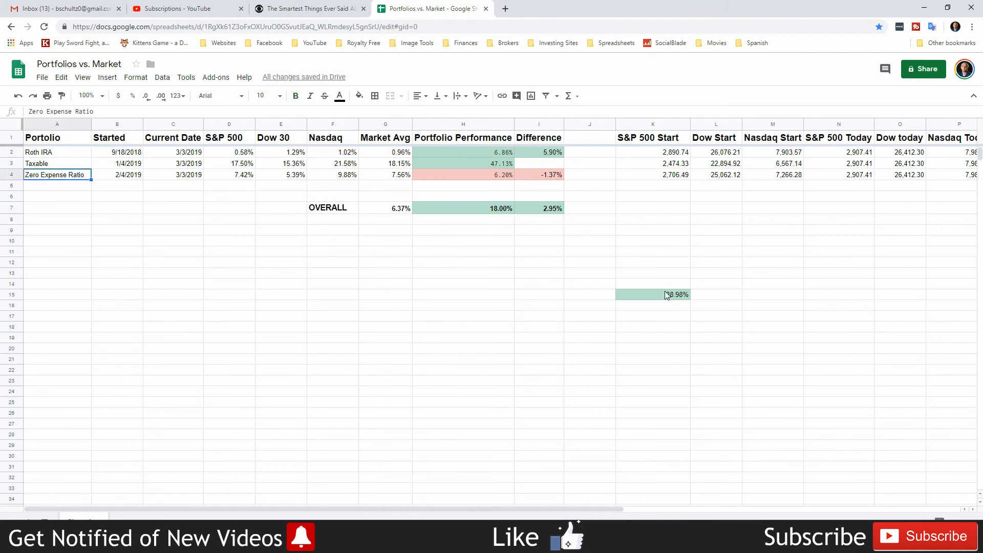
left_click(538, 164)
type("0")
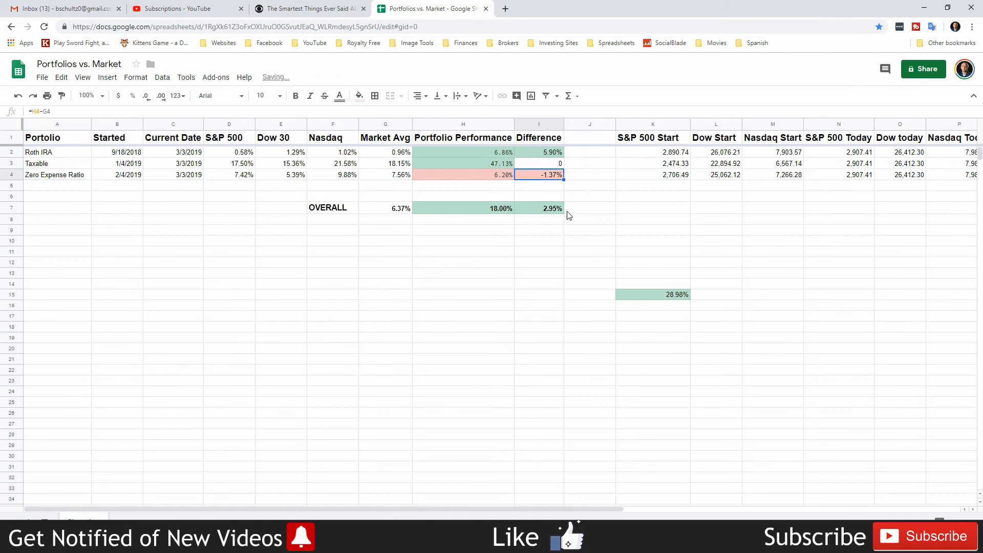
left_click(538, 208)
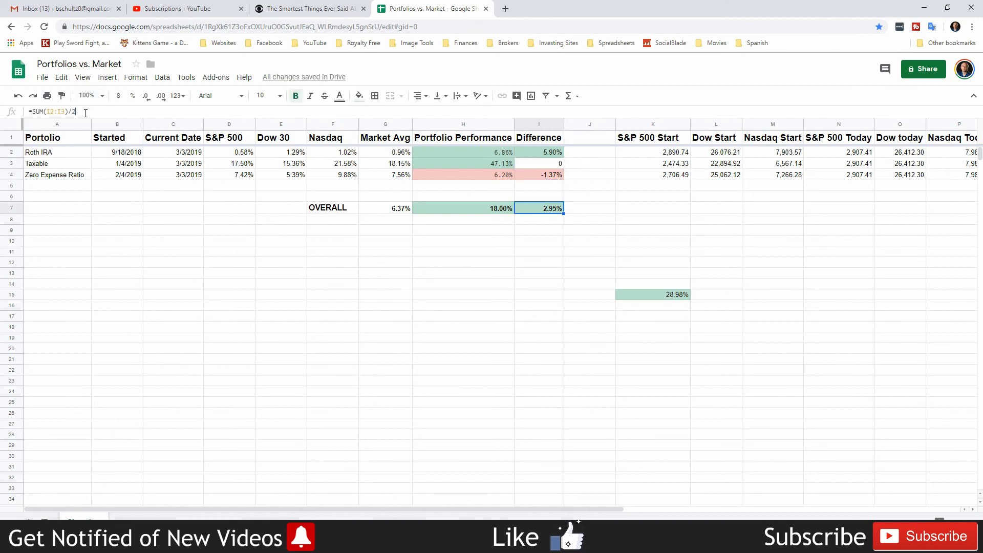
key("enter")
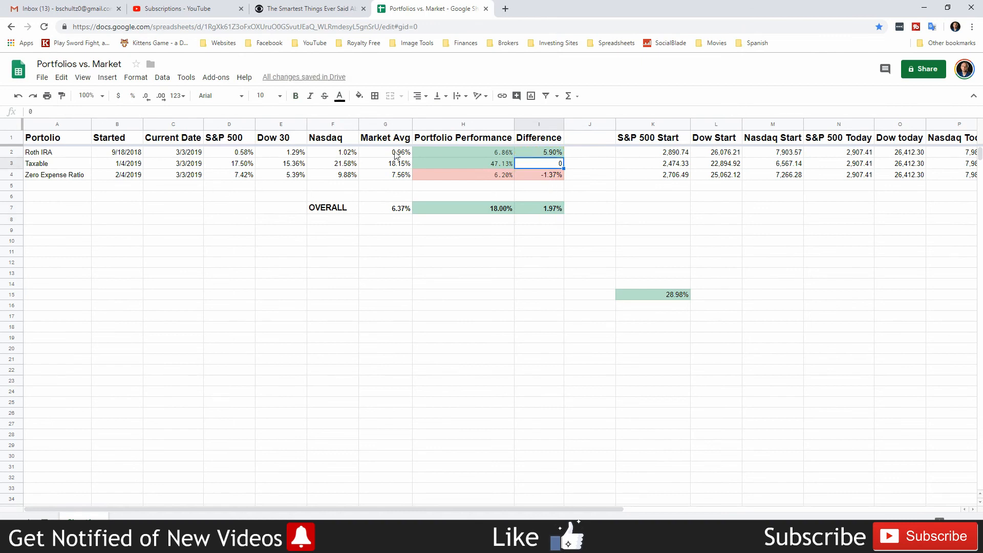
mouse_move(535, 157)
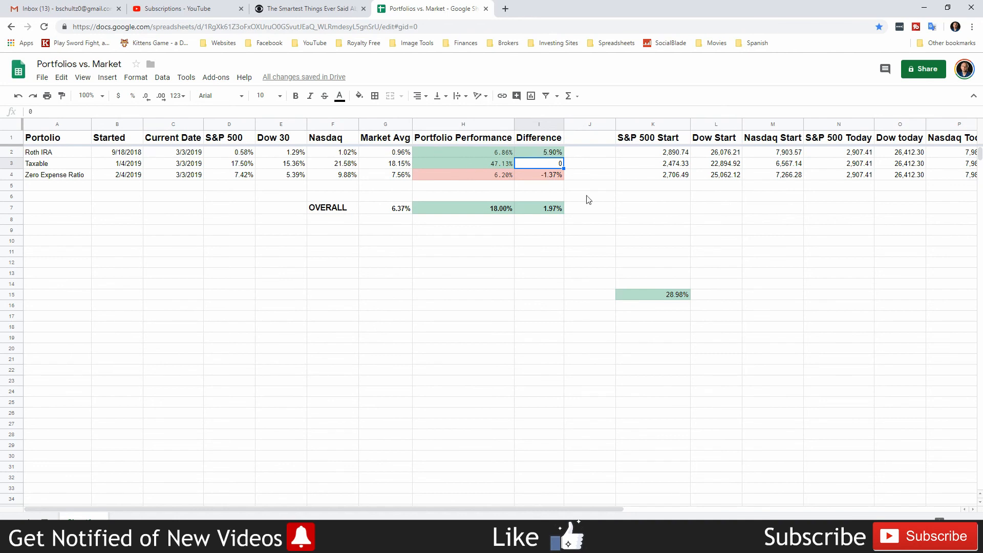
mouse_move(672, 287)
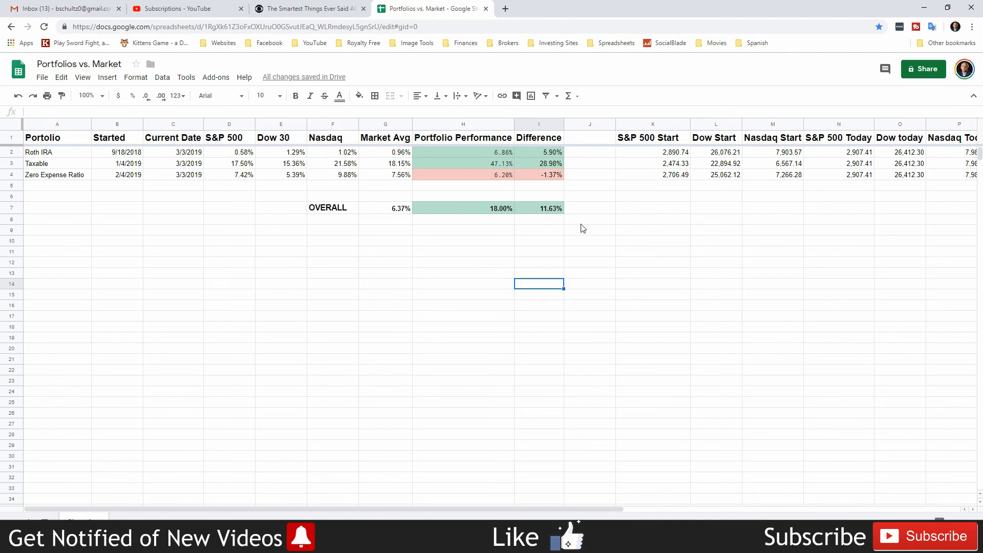
mouse_move(546, 198)
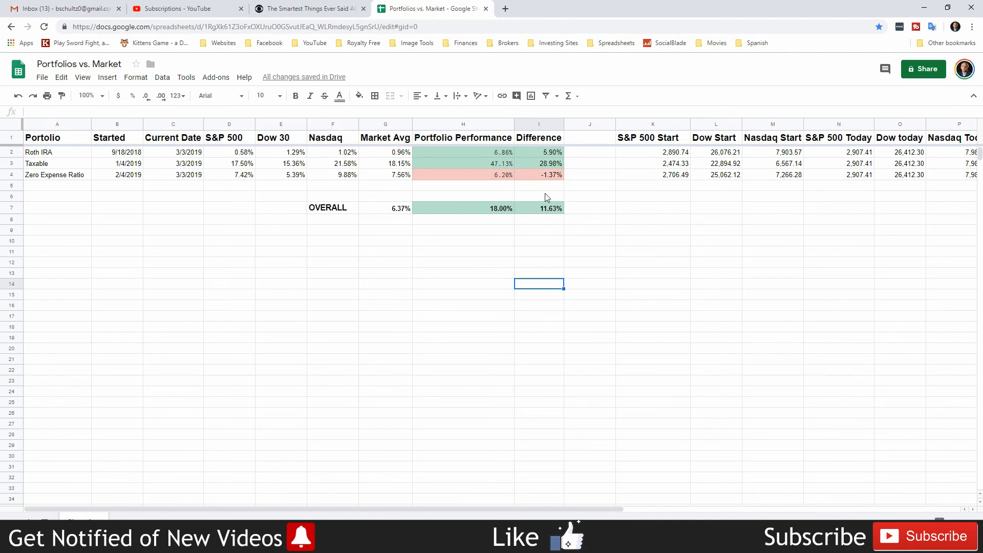
left_click(539, 208)
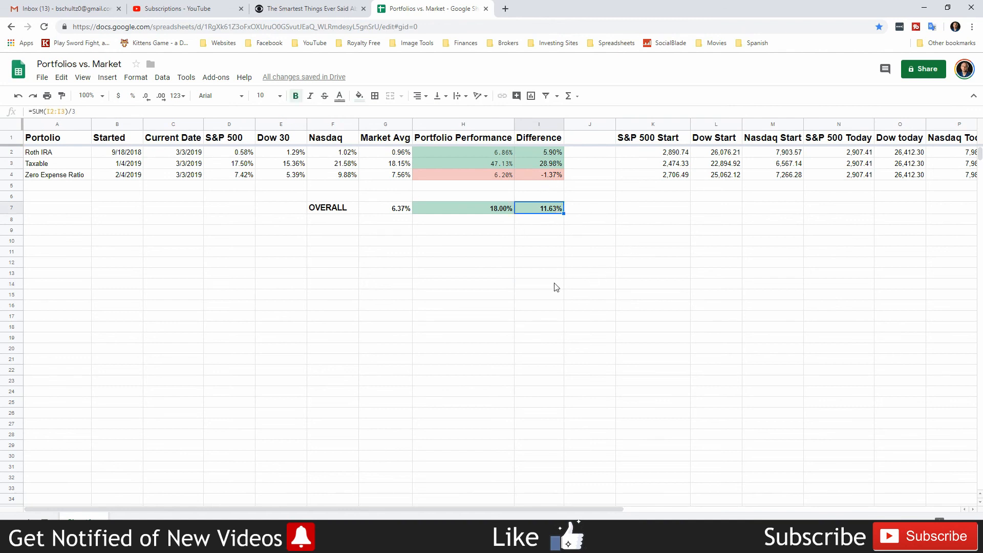
left_click(538, 151)
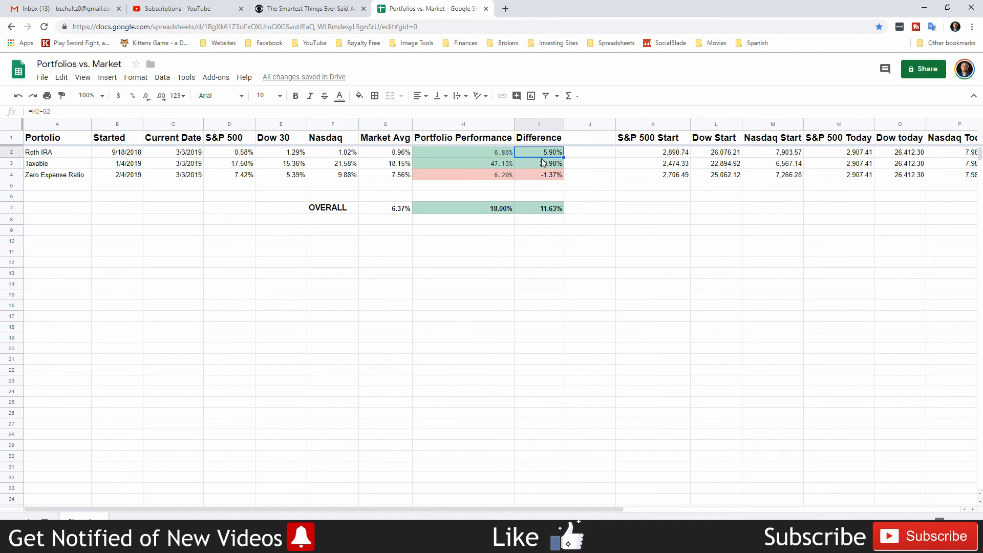
left_click(538, 164)
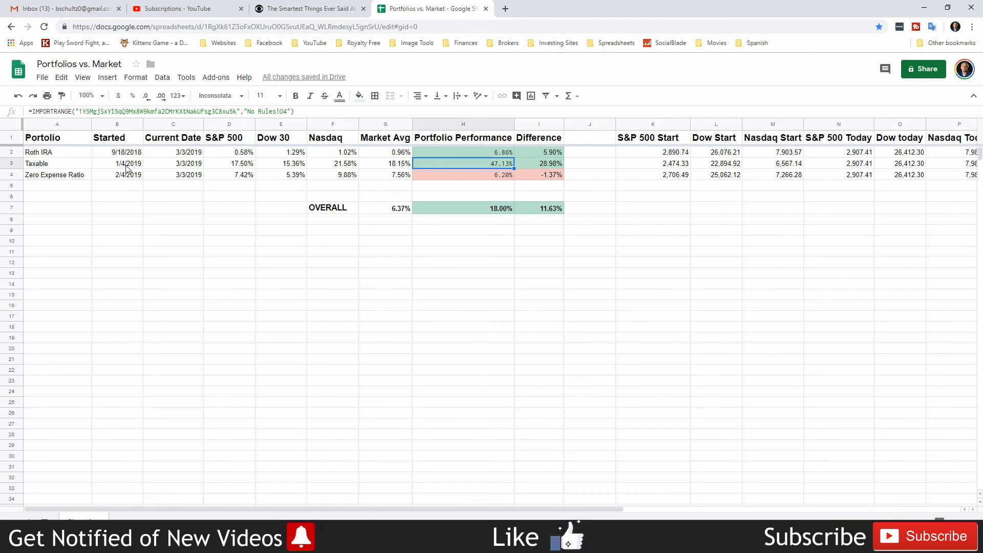
left_click(117, 164)
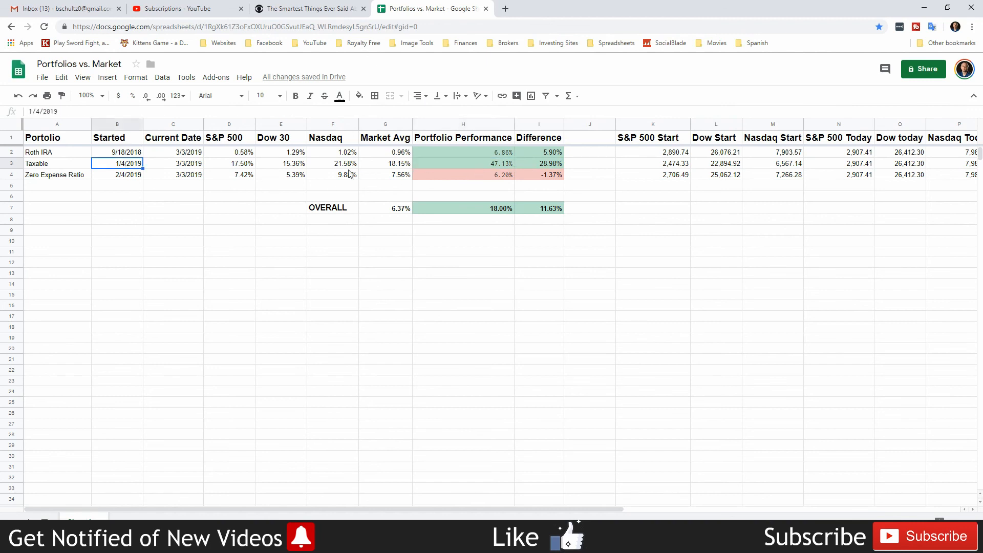
mouse_move(707, 281)
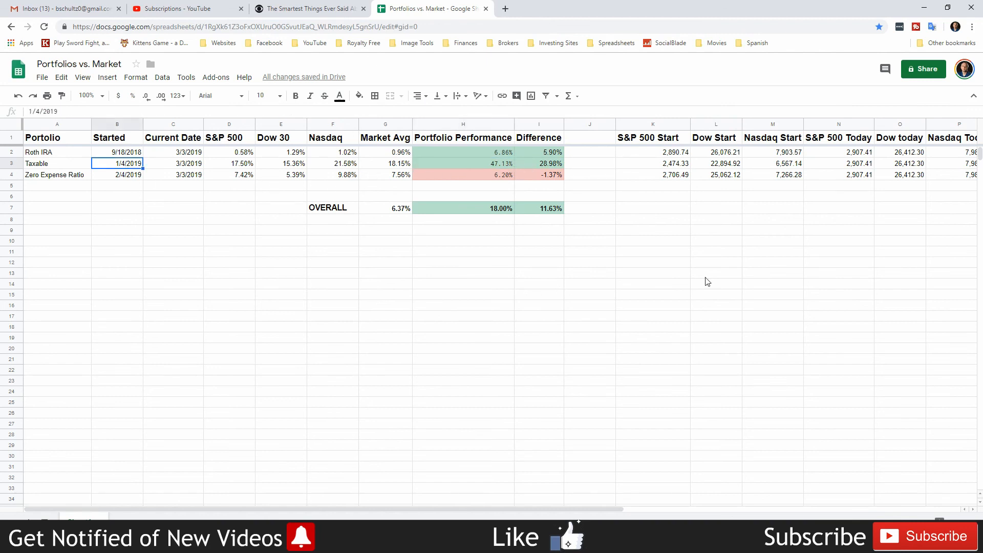
mouse_move(622, 250)
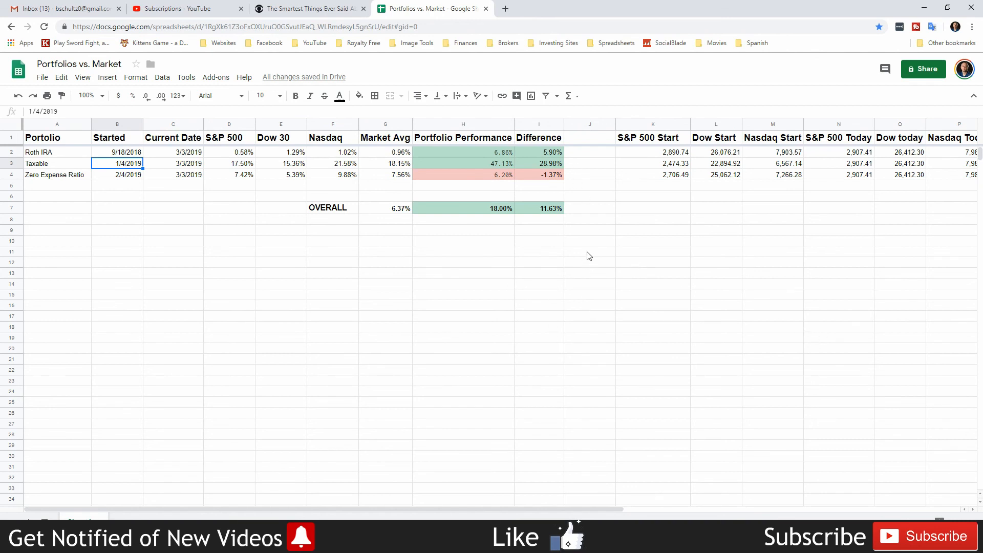
mouse_move(450, 313)
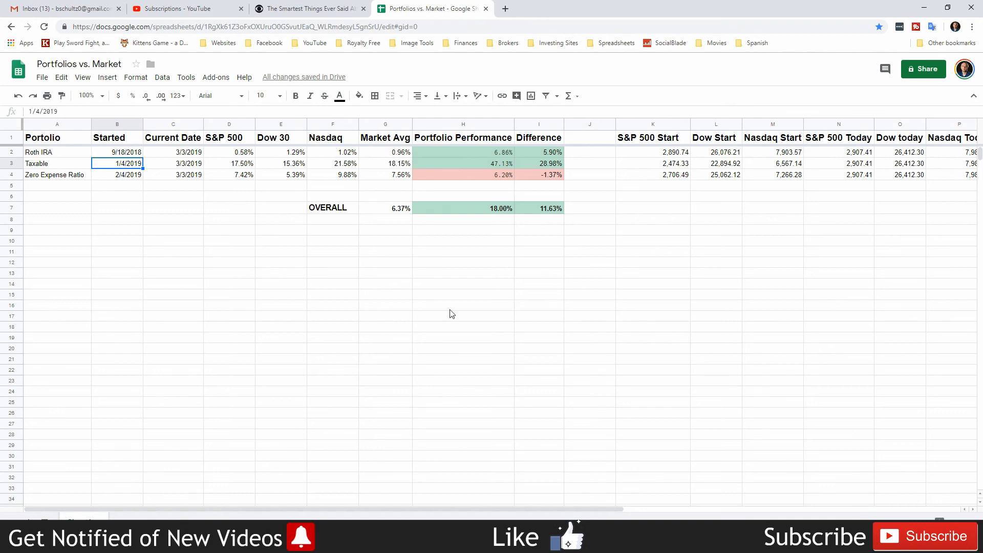